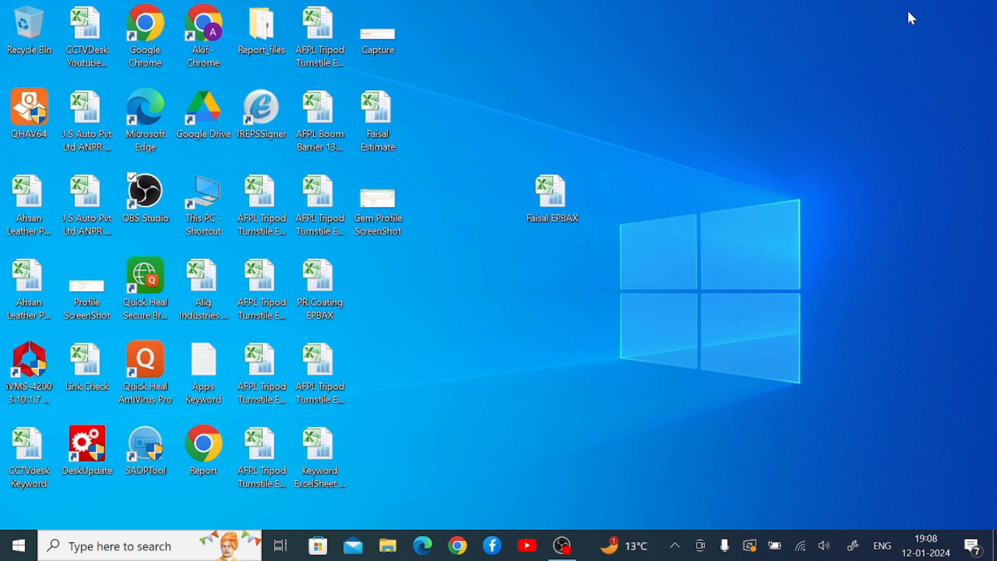
mouse_move(903, 51)
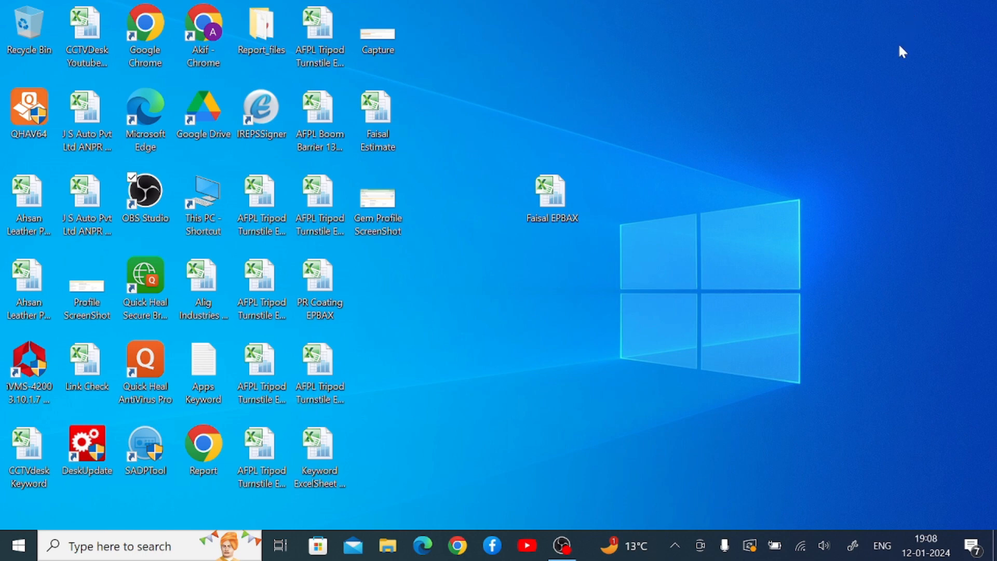
mouse_move(895, 73)
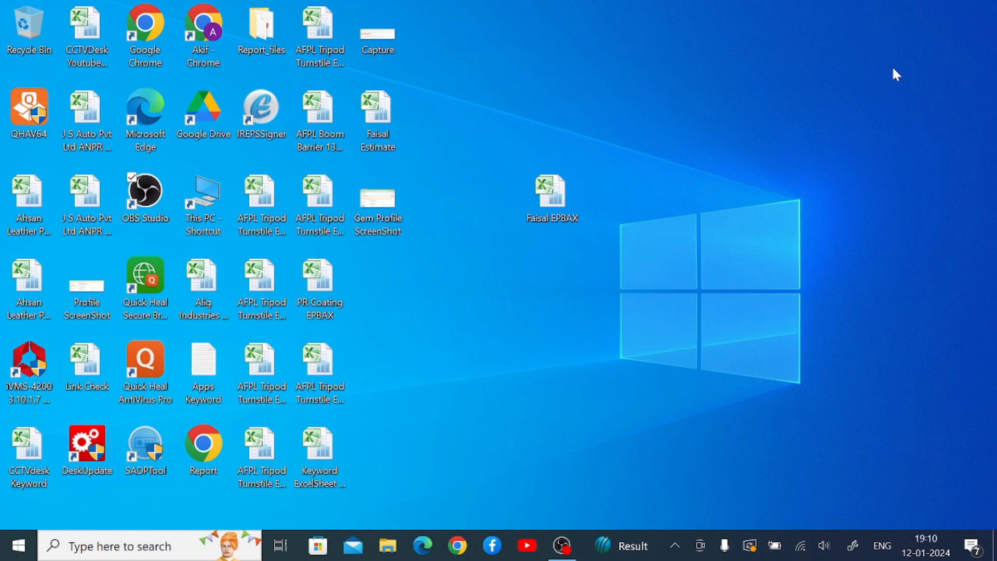
mouse_move(621, 482)
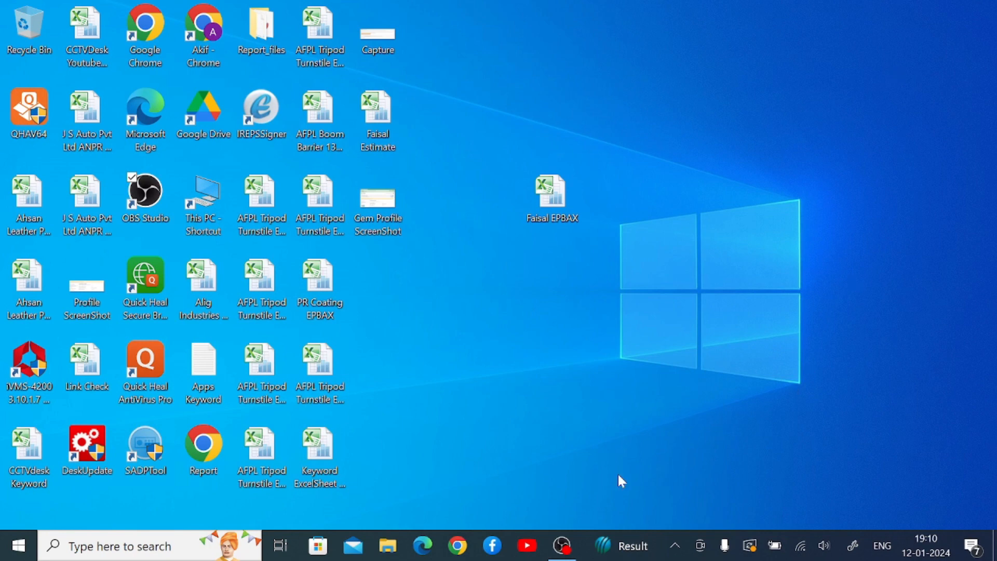
mouse_move(505, 354)
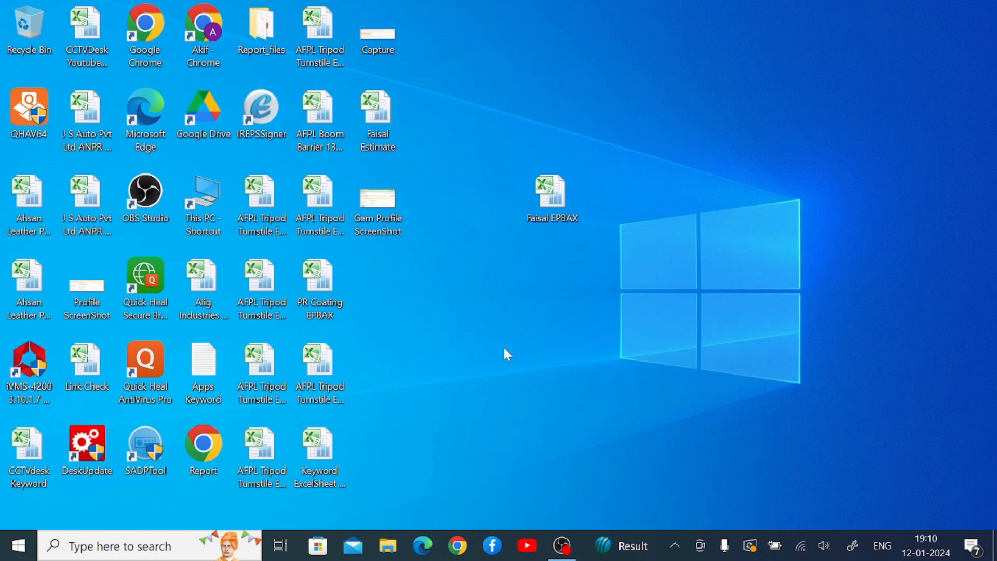
mouse_move(270, 105)
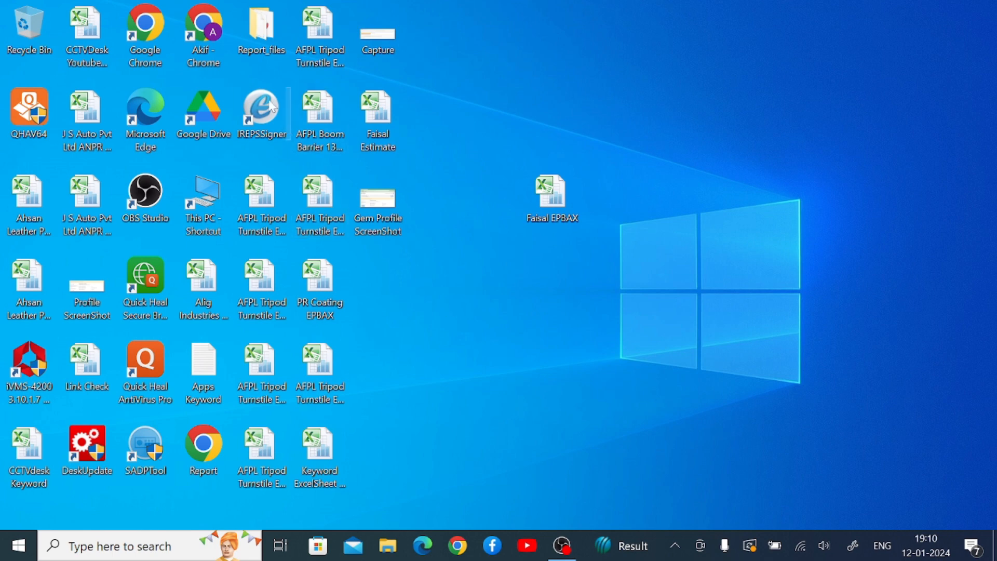
Launch Chrome under a profile and search Google for 'sannce cam for PC'
click(144, 29)
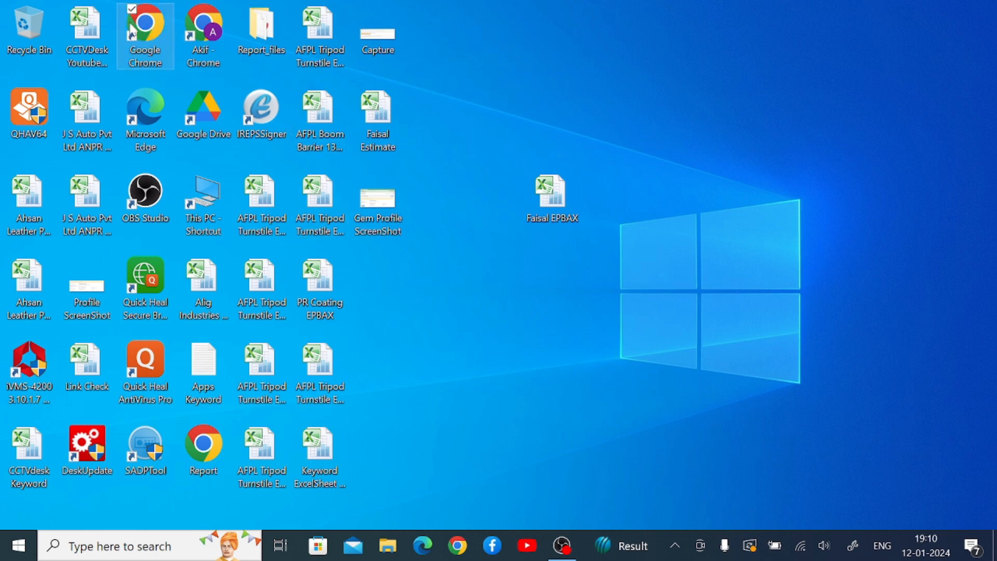
double_click(144, 35)
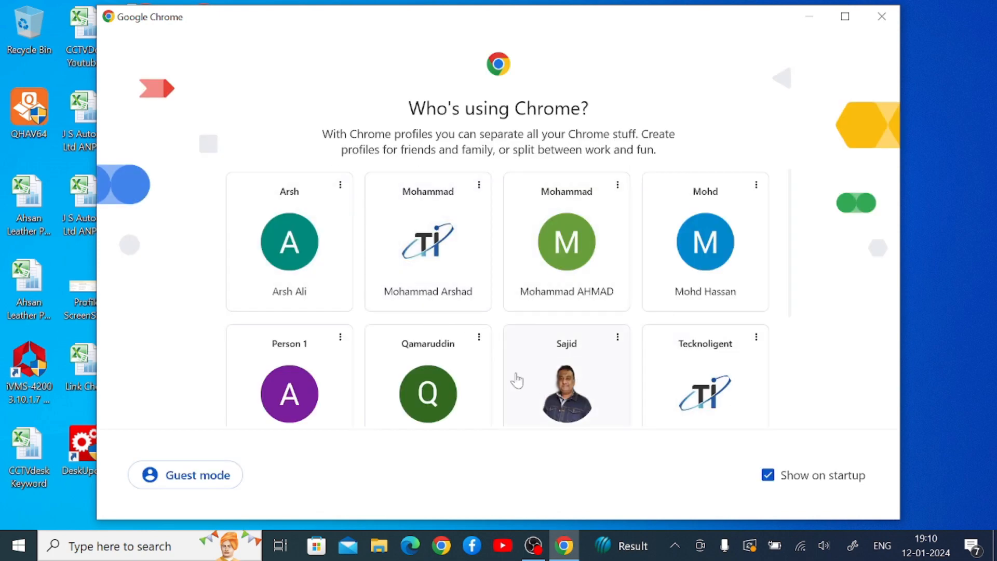
click(566, 391)
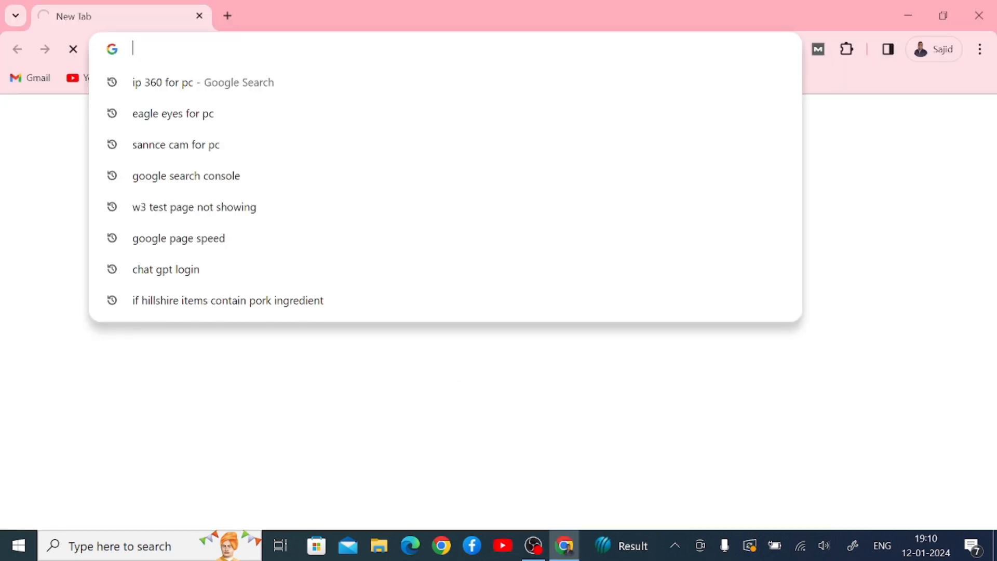
text(sannce cam for PC)
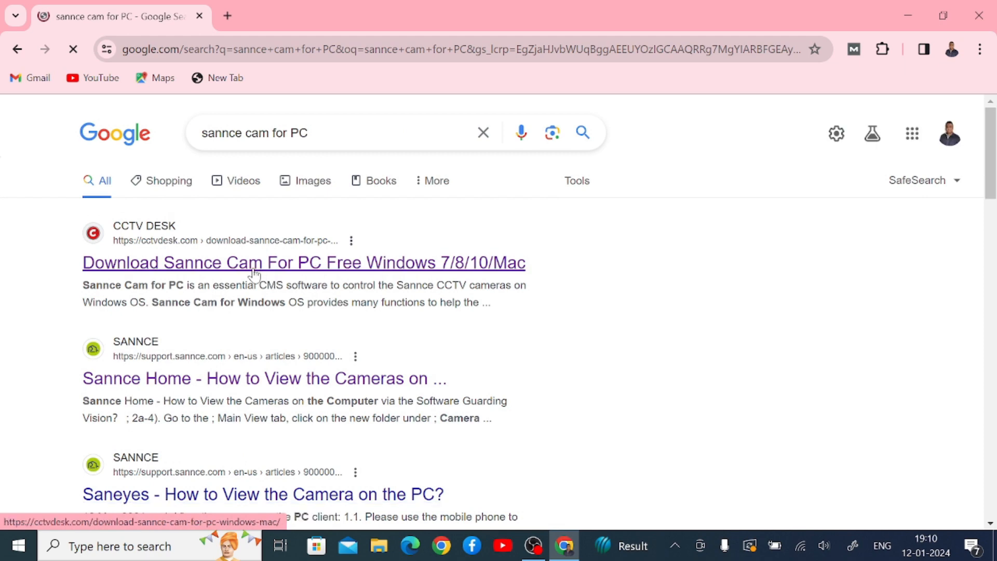
From the CCTV DESK article, follow the 'Download Sannce Cam For Windows OS' link
click(303, 262)
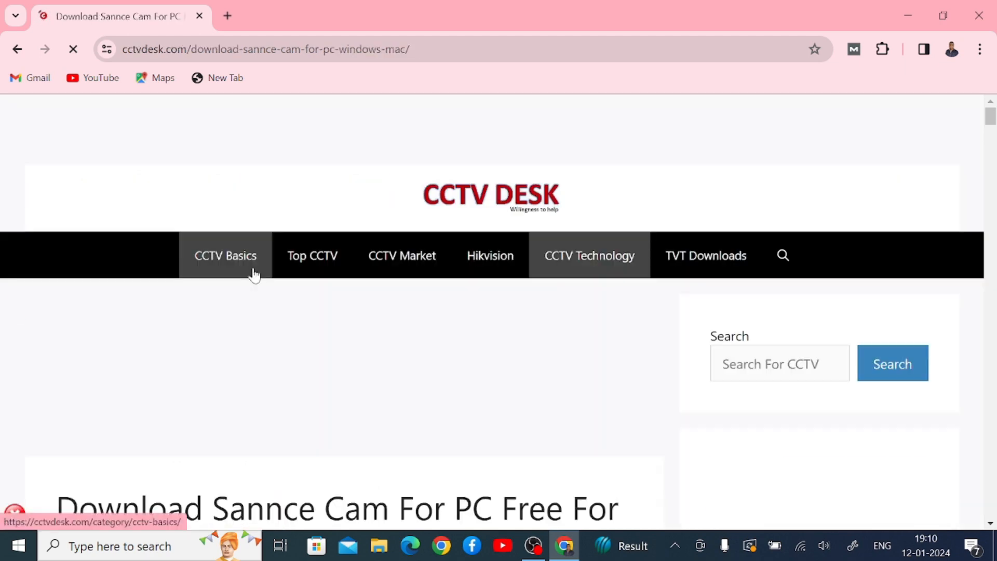
scroll(down, 3)
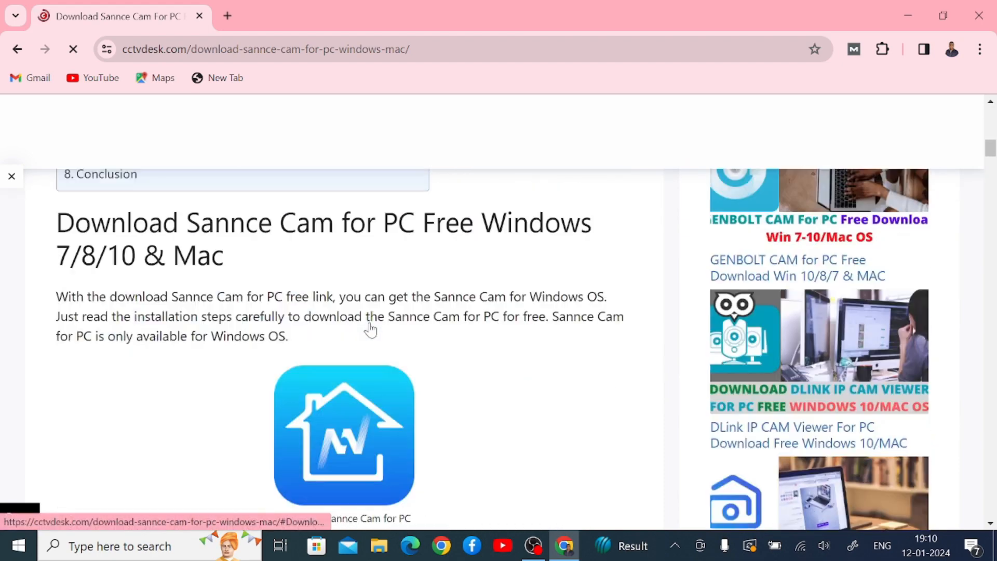
scroll(down, 3)
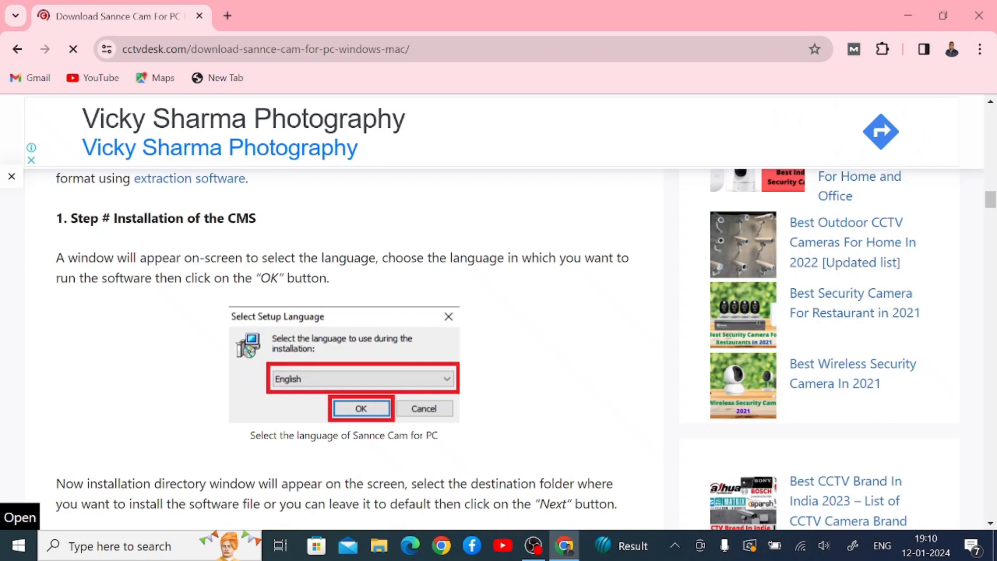
scroll(down, 3)
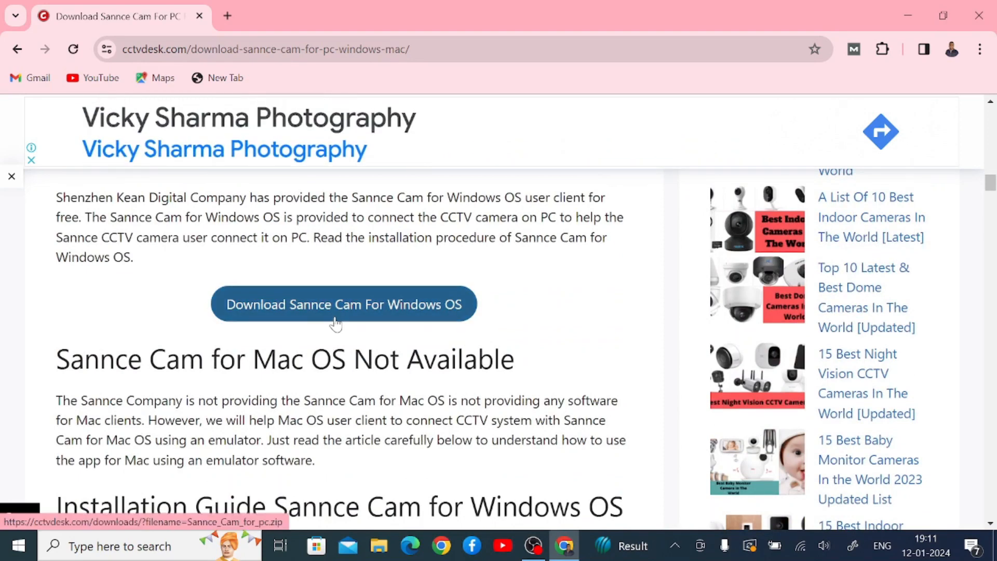
click(344, 303)
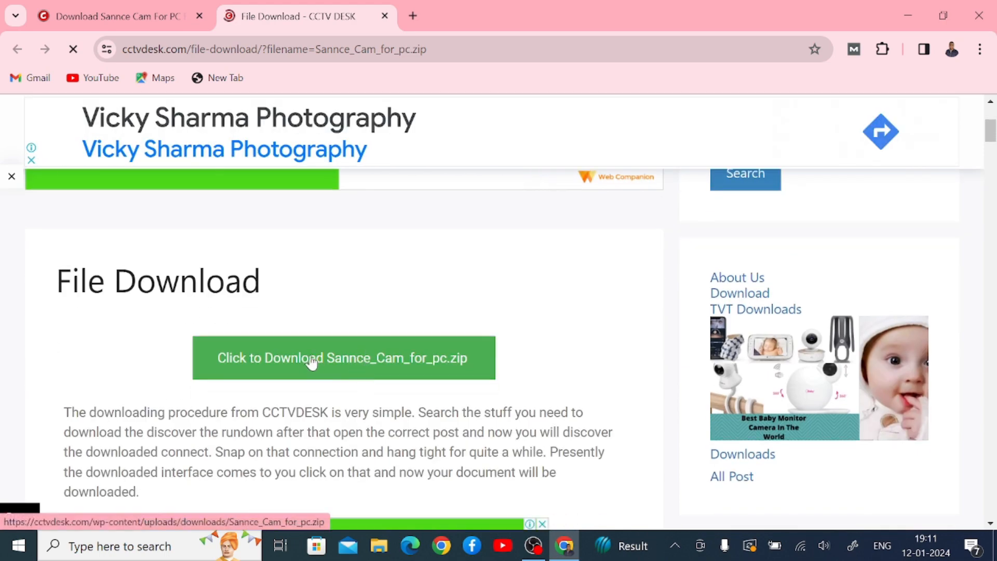
Download Sannce_Cam_for_pc.zip (11.5 MB) and show it in the Downloads folder
click(344, 357)
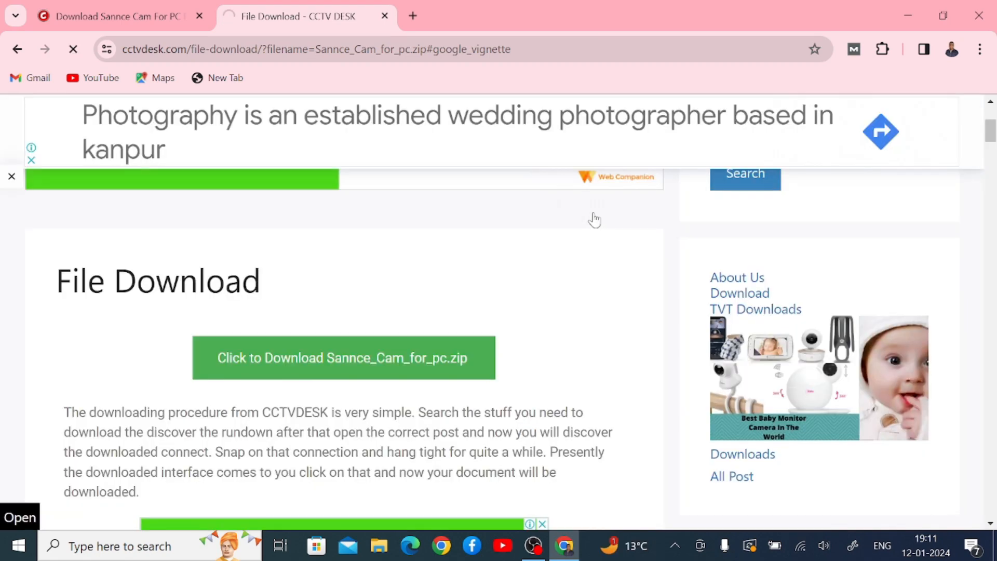
click(344, 358)
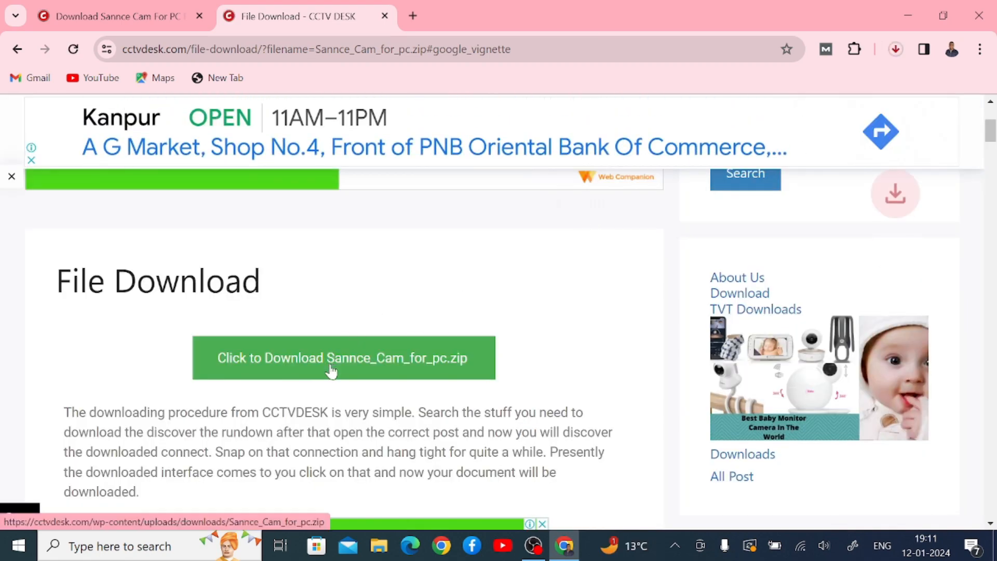
click(895, 49)
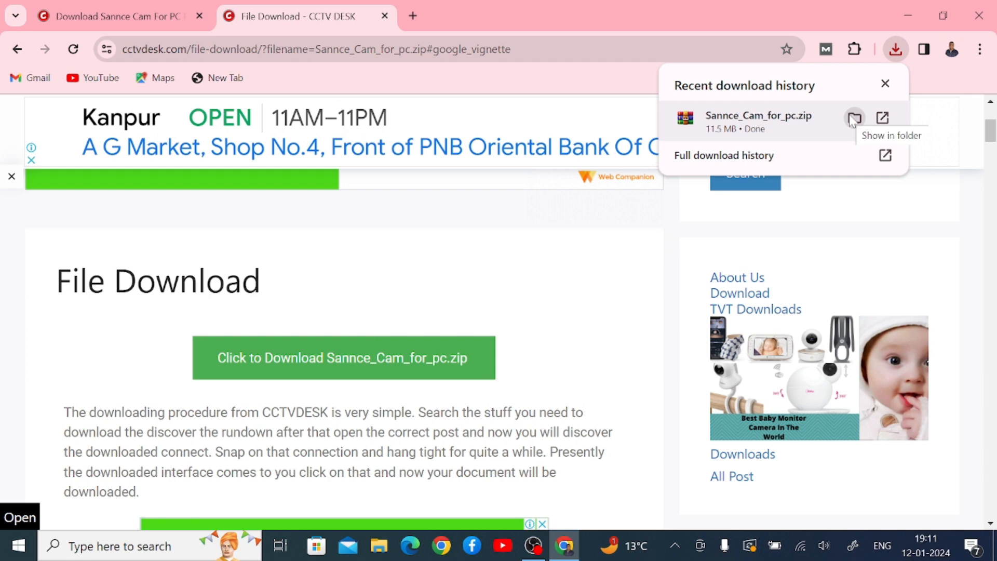
click(855, 118)
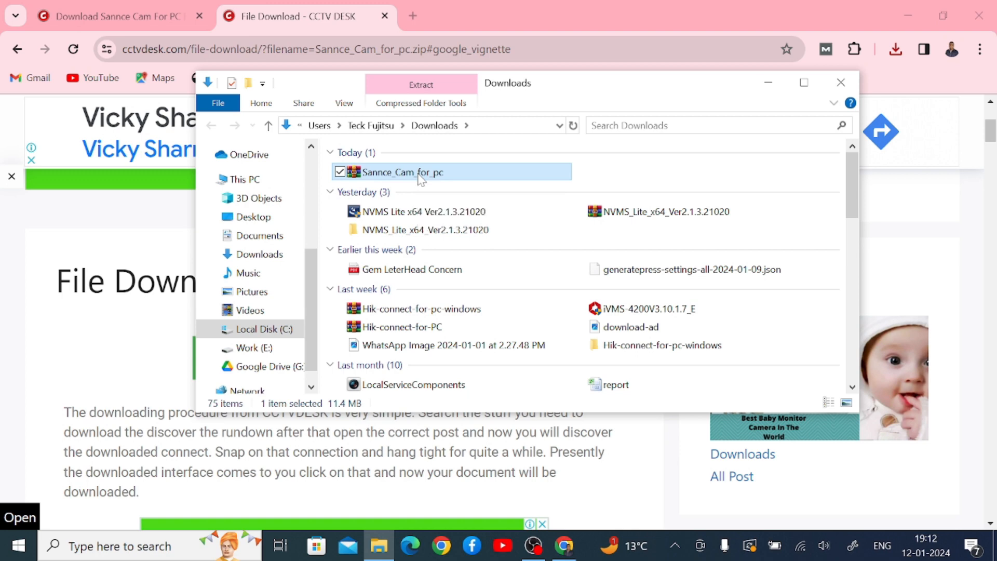
Extract the zip into a Sannce_Cam_for_pc folder and run the setup application inside it
right_click(419, 172)
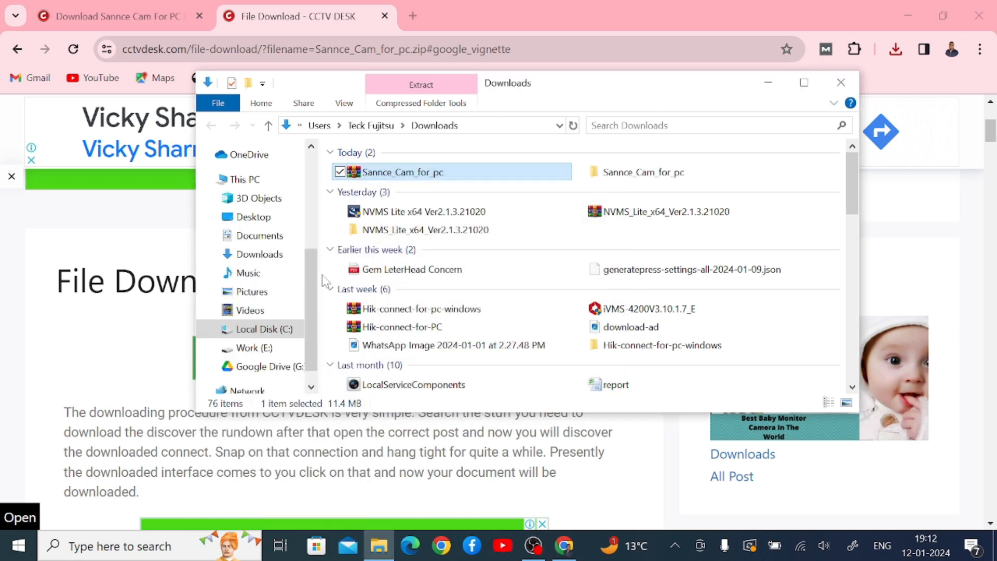
click(642, 172)
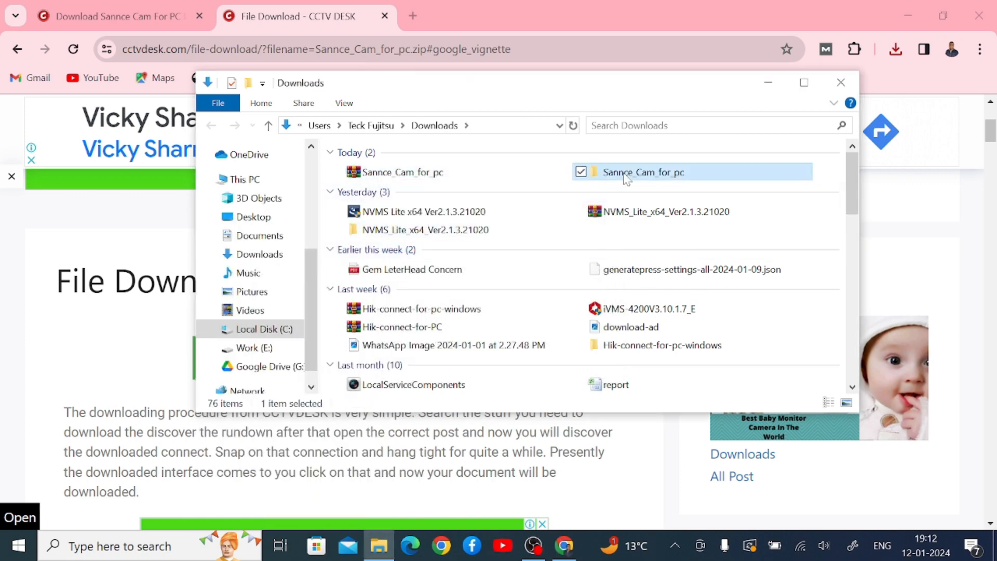
double_click(641, 173)
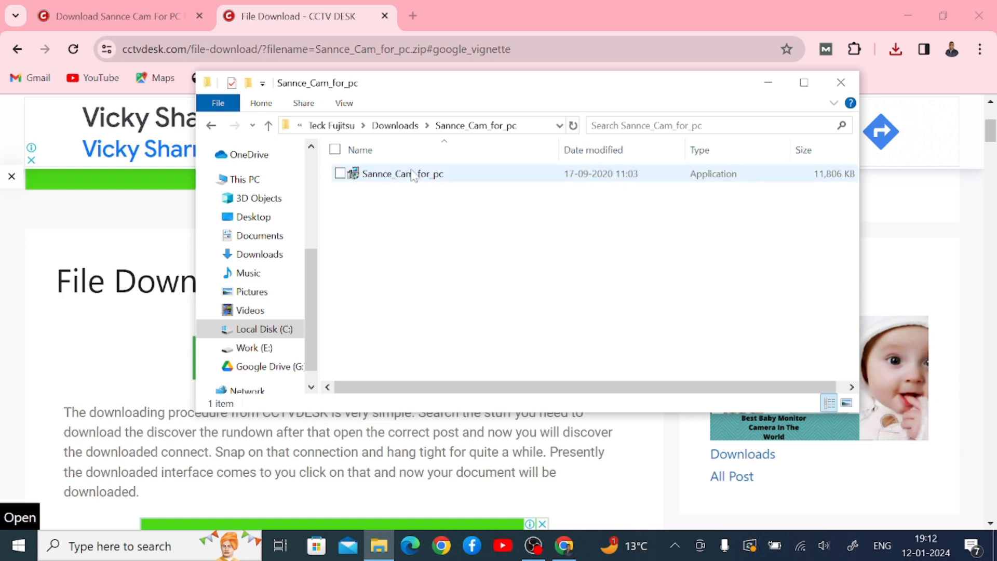
mouse_move(411, 184)
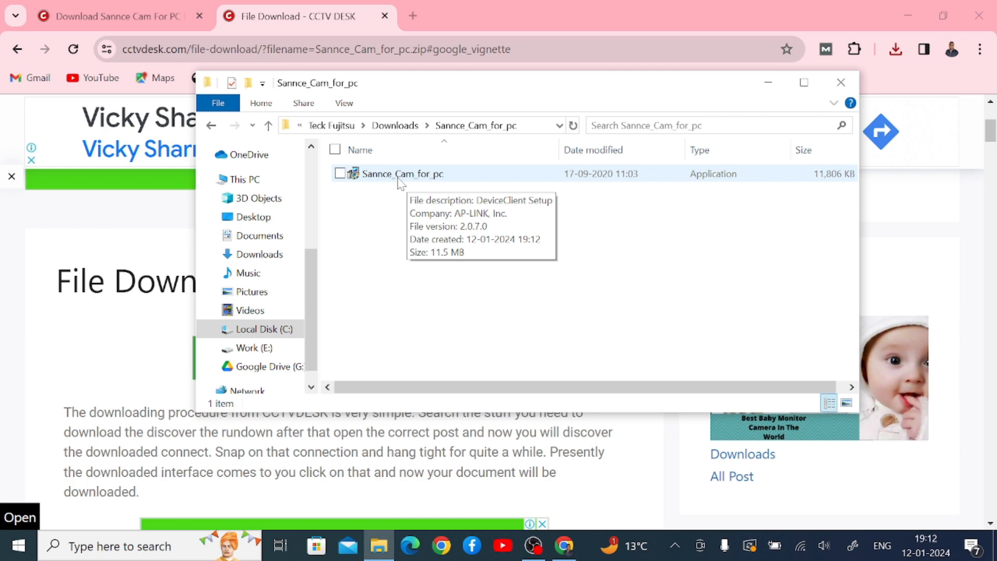
right_click(401, 174)
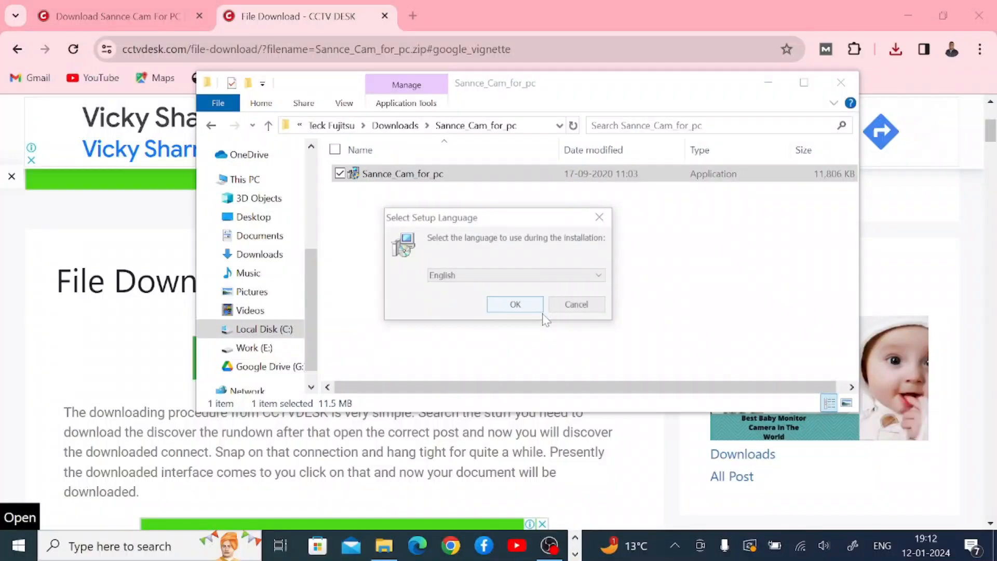
Install DeviceClient in English to the default folder with desktop and Quick Launch icons, then launch it
click(515, 304)
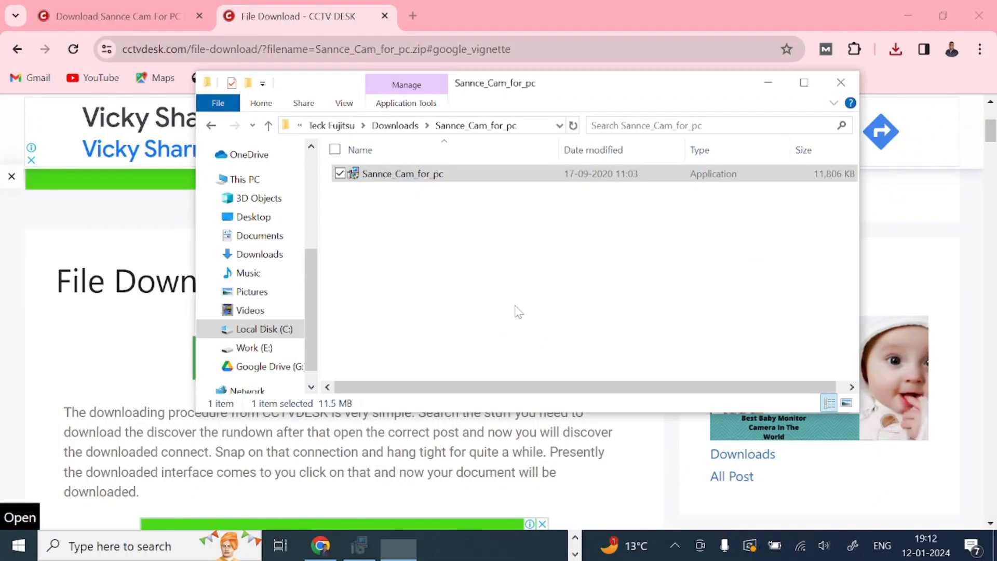
double_click(401, 173)
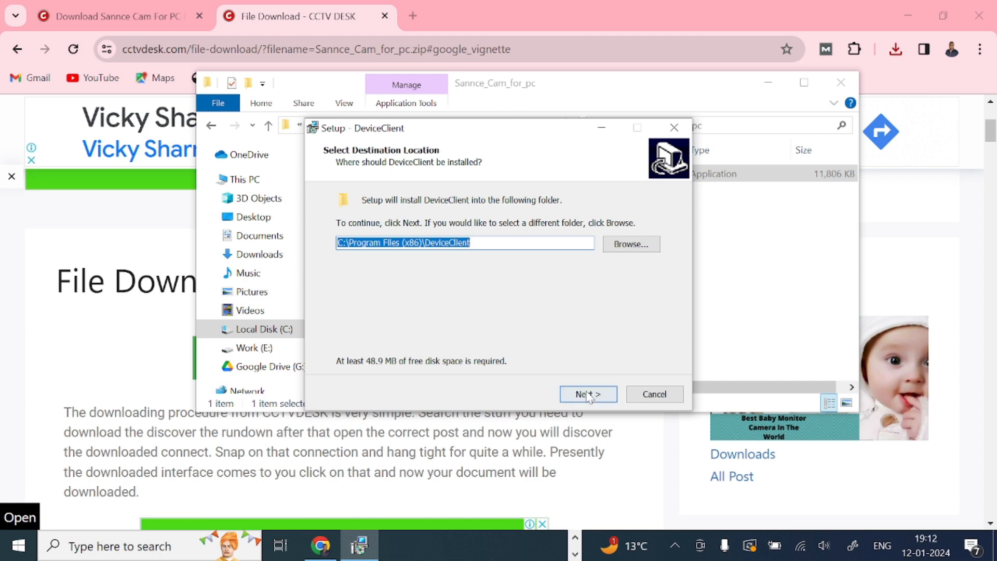
click(586, 394)
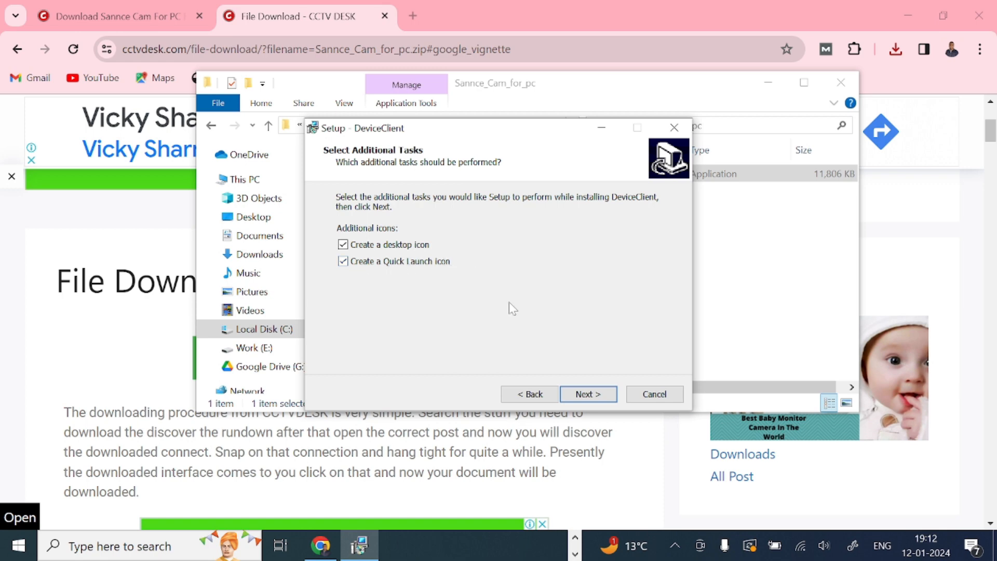
click(586, 394)
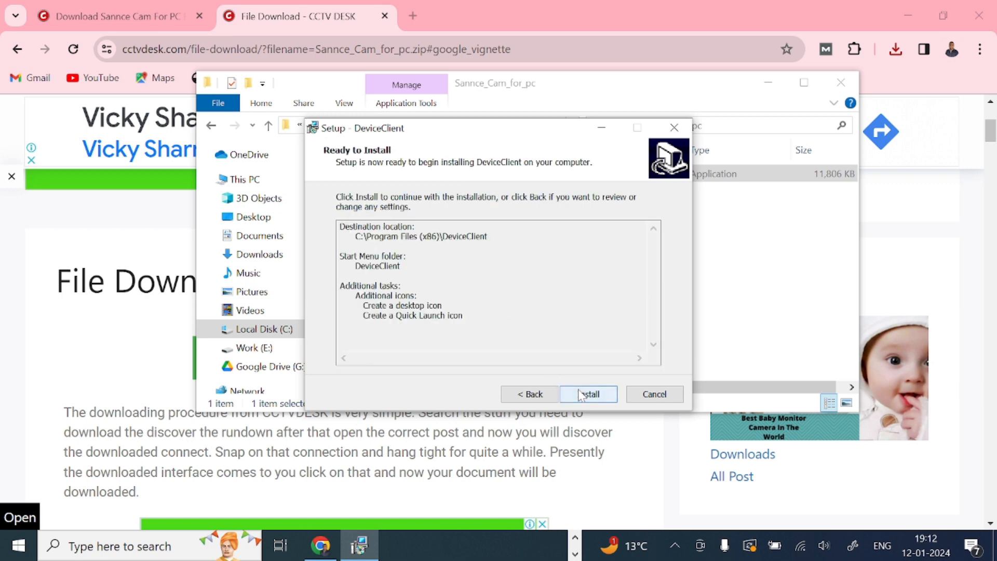
click(587, 394)
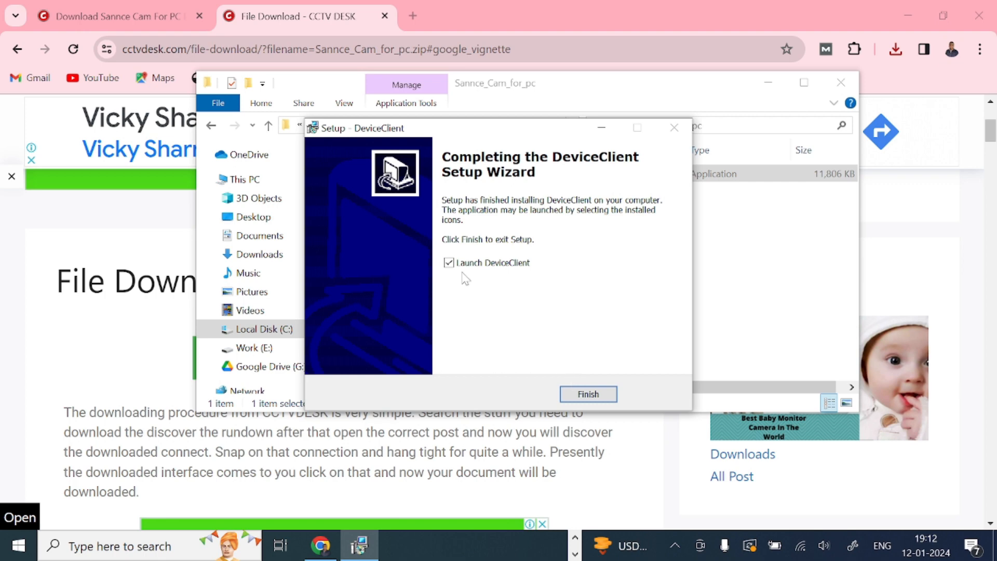
mouse_move(569, 295)
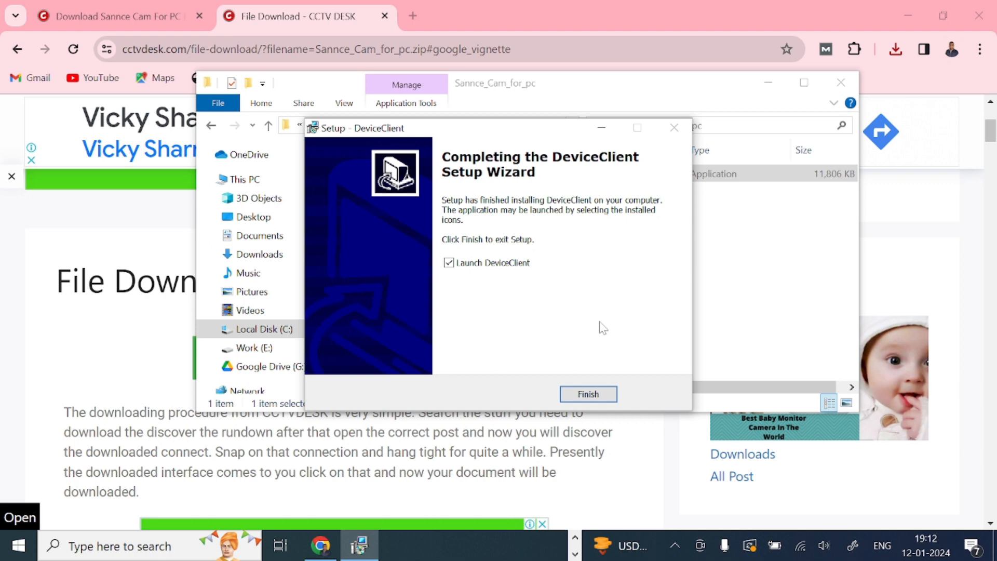
click(587, 394)
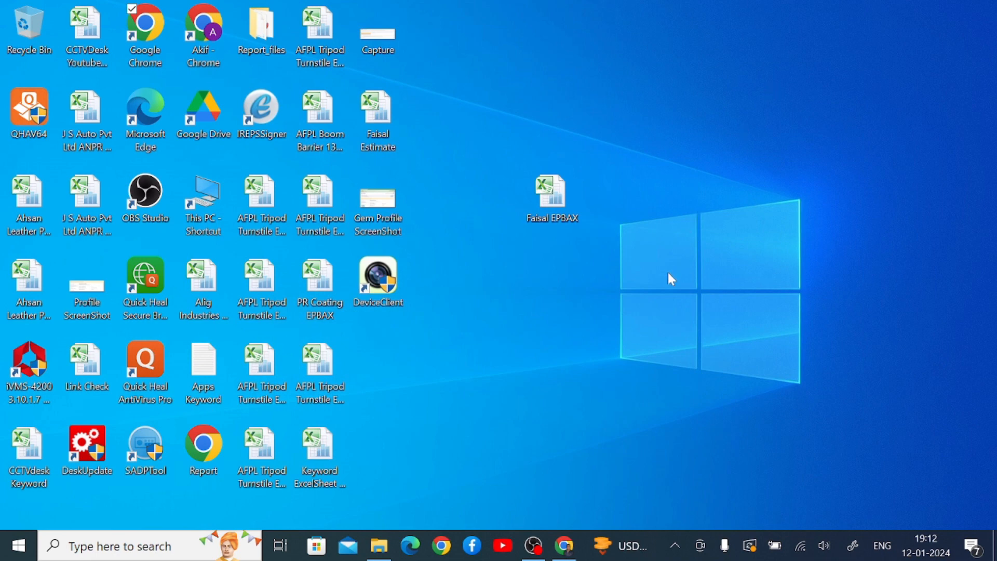
mouse_move(443, 290)
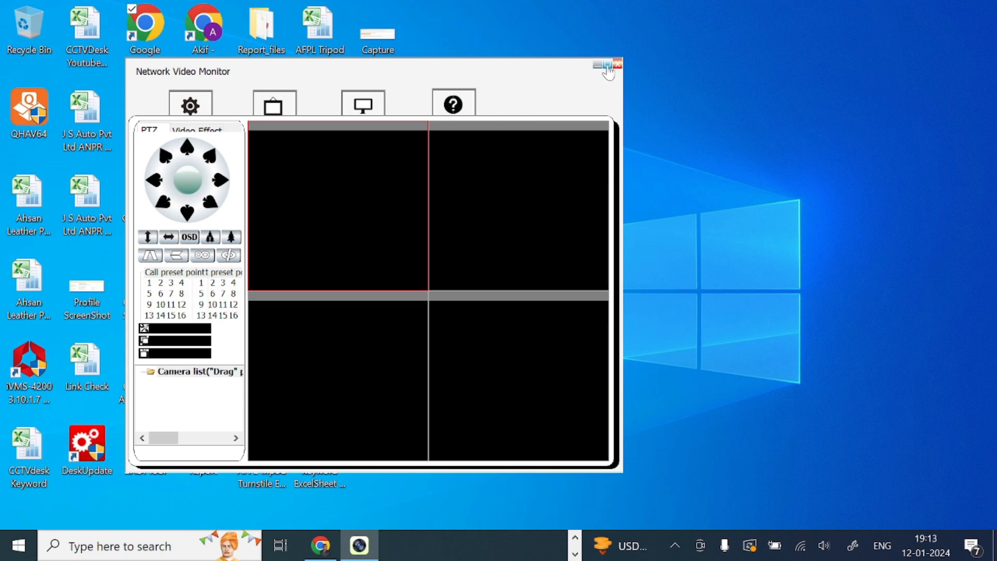
Maximize the Network Video Monitor window and bring up its gear settings menu
click(606, 65)
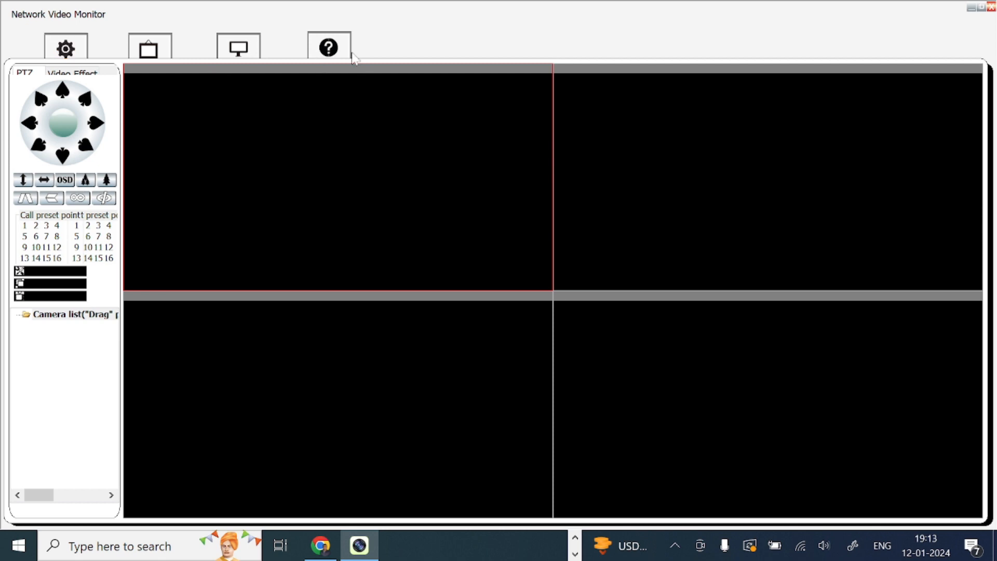
click(65, 49)
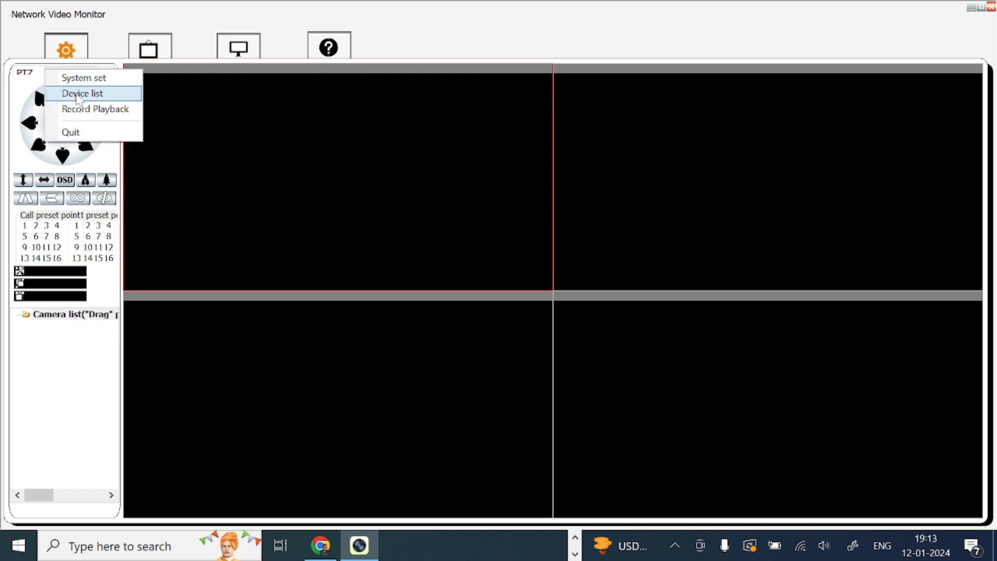
mouse_move(316, 151)
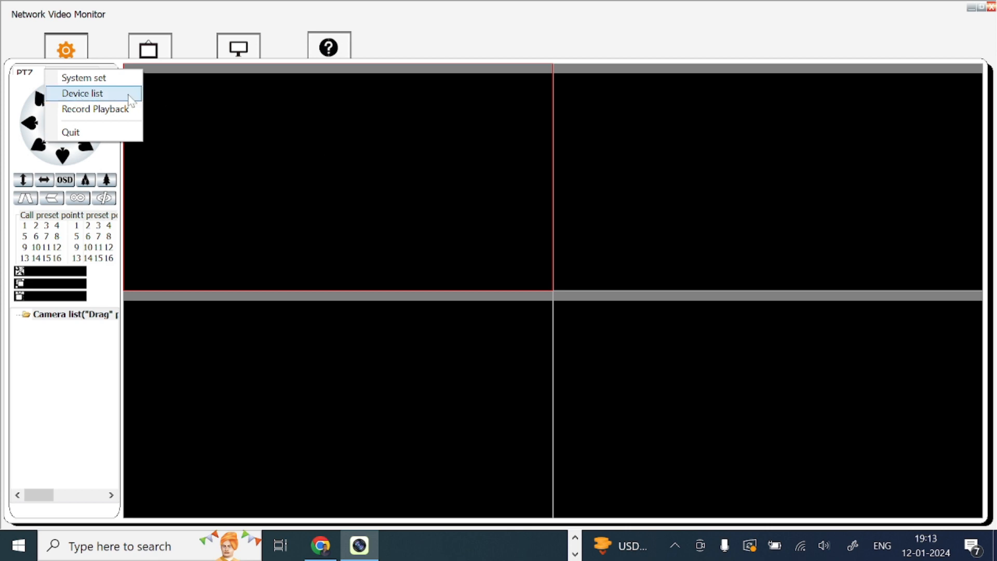
Show the Device list window with its search tools panel expanded
click(82, 93)
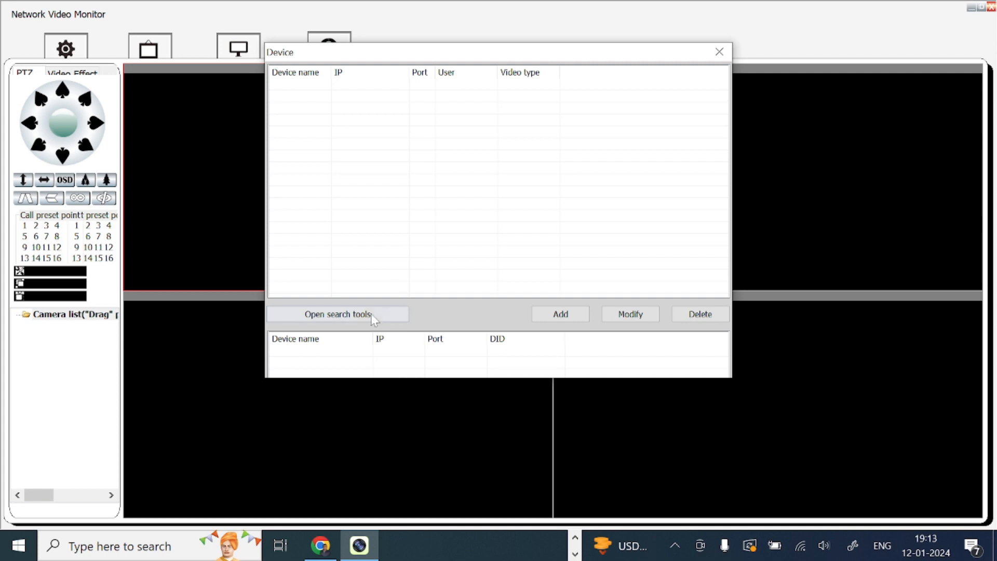
mouse_move(355, 212)
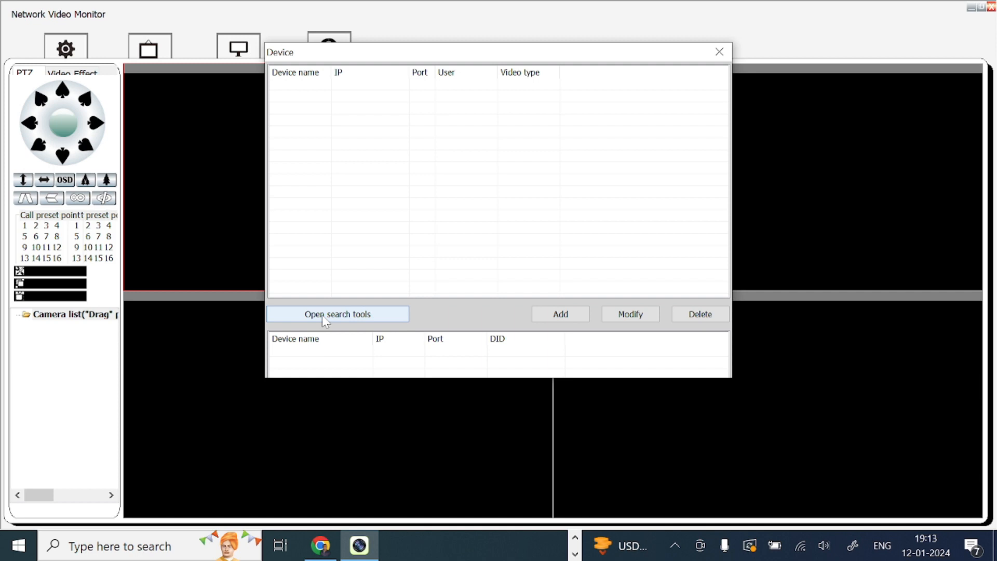
click(337, 313)
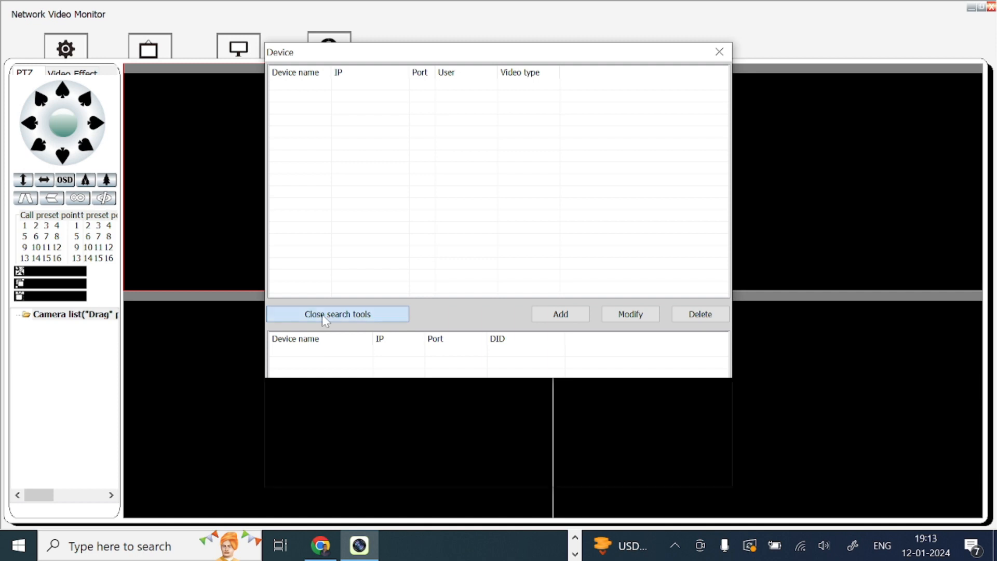
click(337, 314)
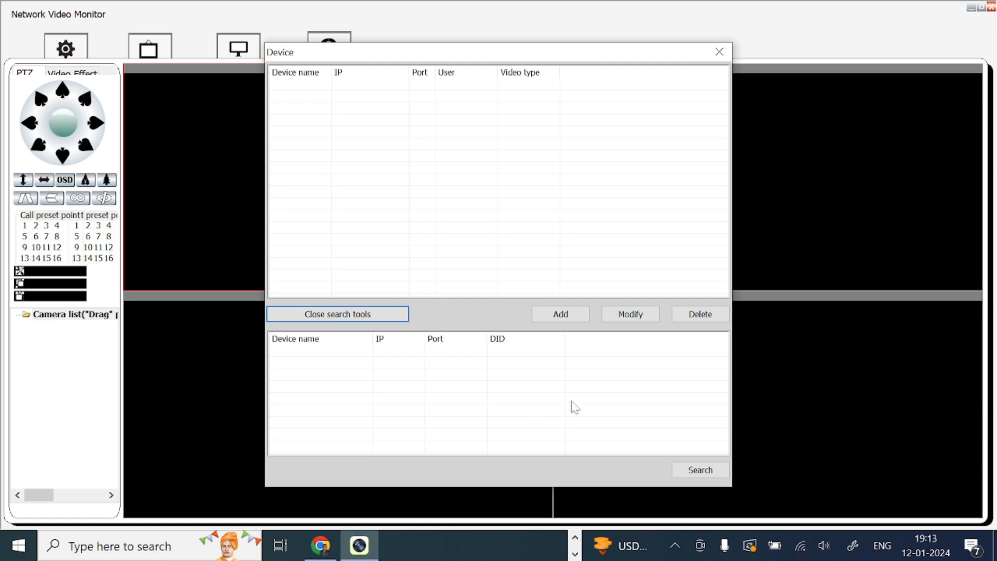
mouse_move(511, 387)
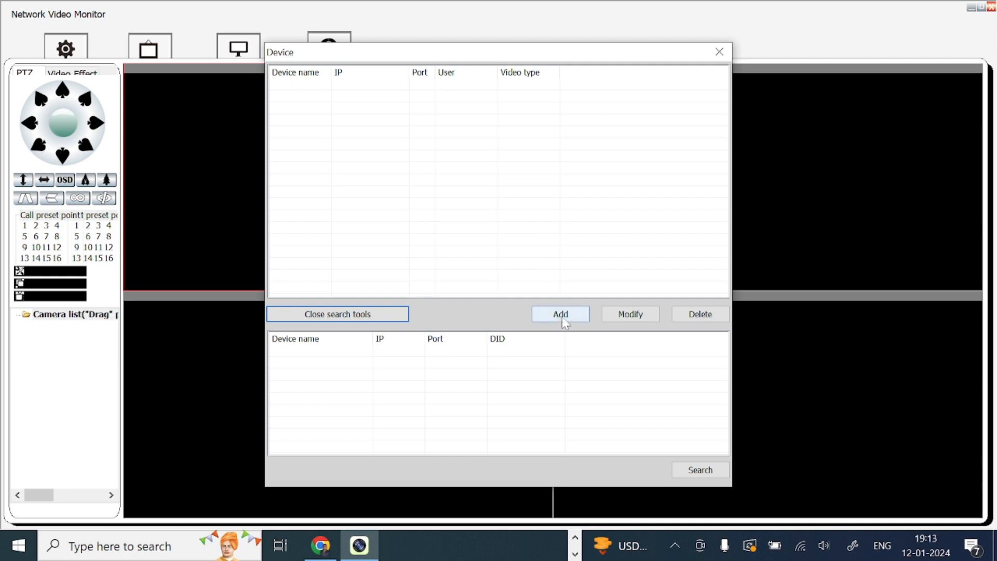
Begin a new device entry named 'Test Device', with P2P still enabled and the DID empty
click(559, 314)
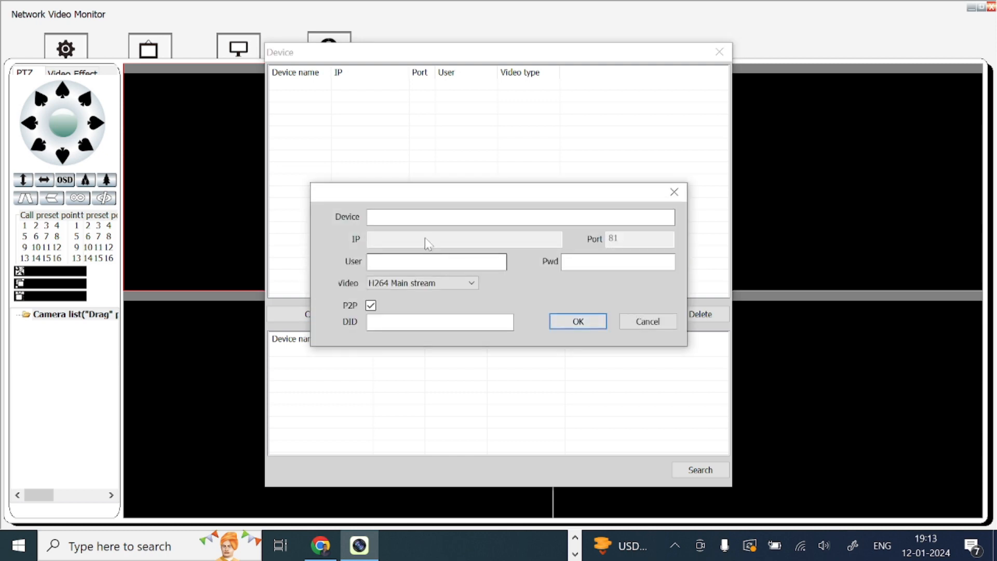
click(519, 217)
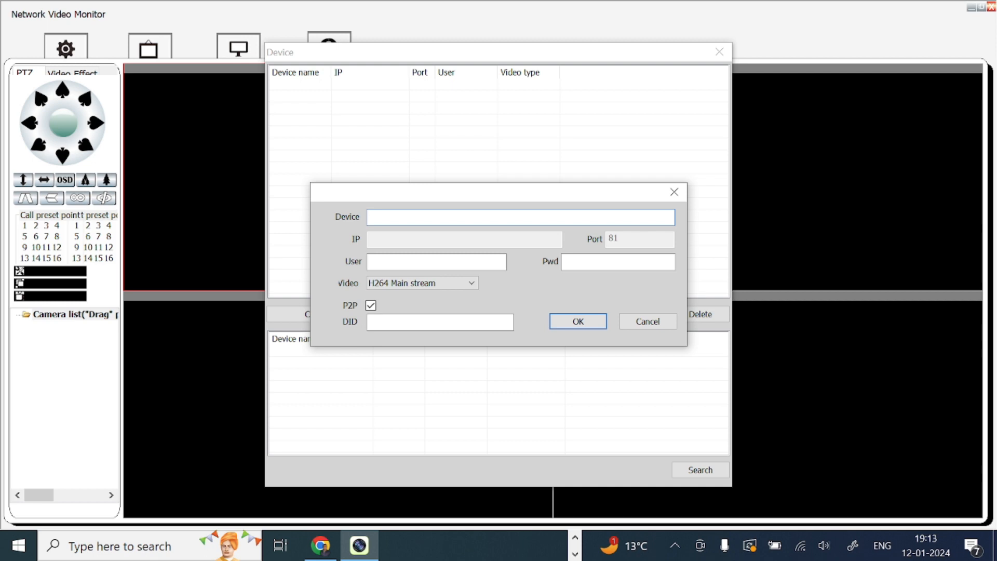
click(520, 218)
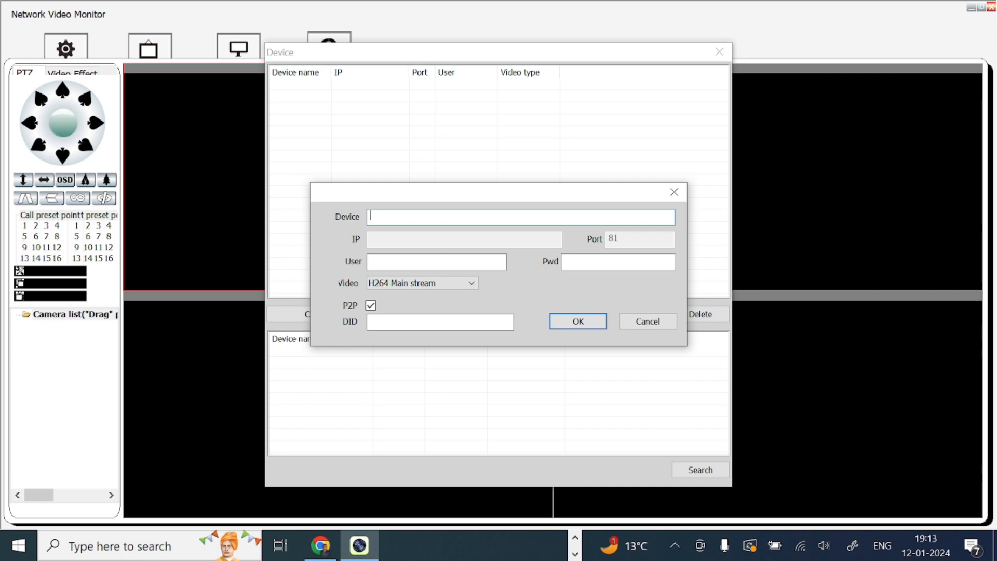
text(R)
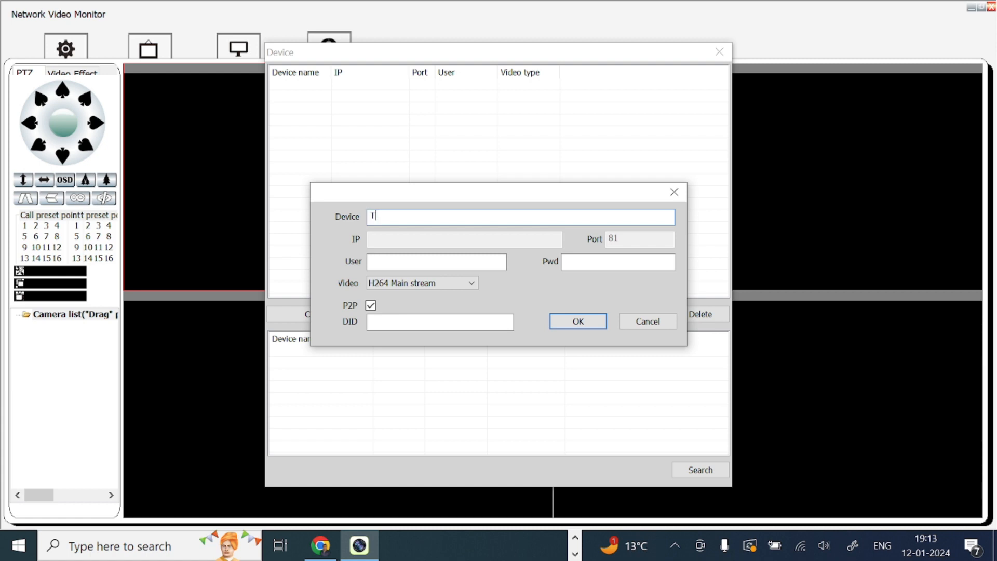
text(est Devi)
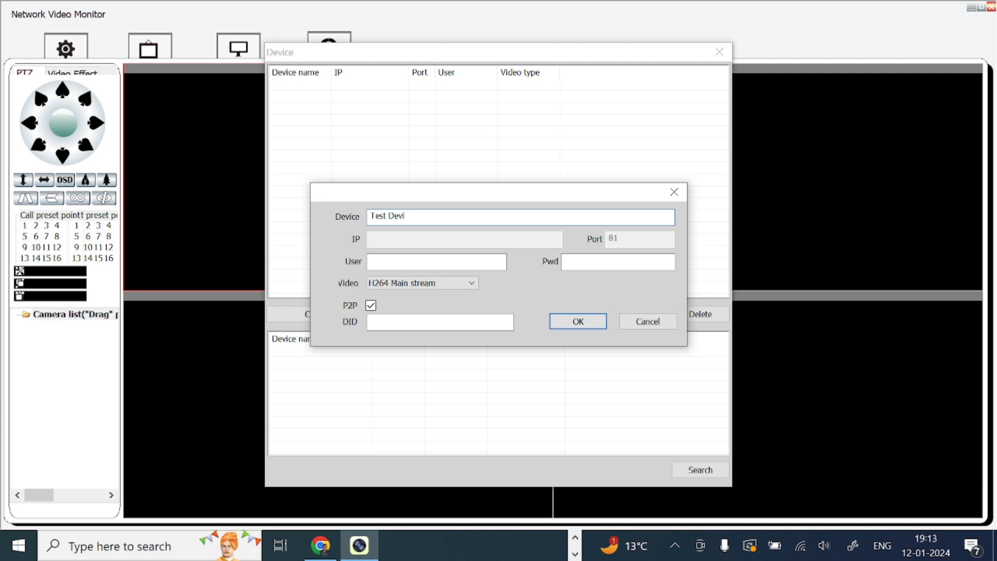
text(ce)
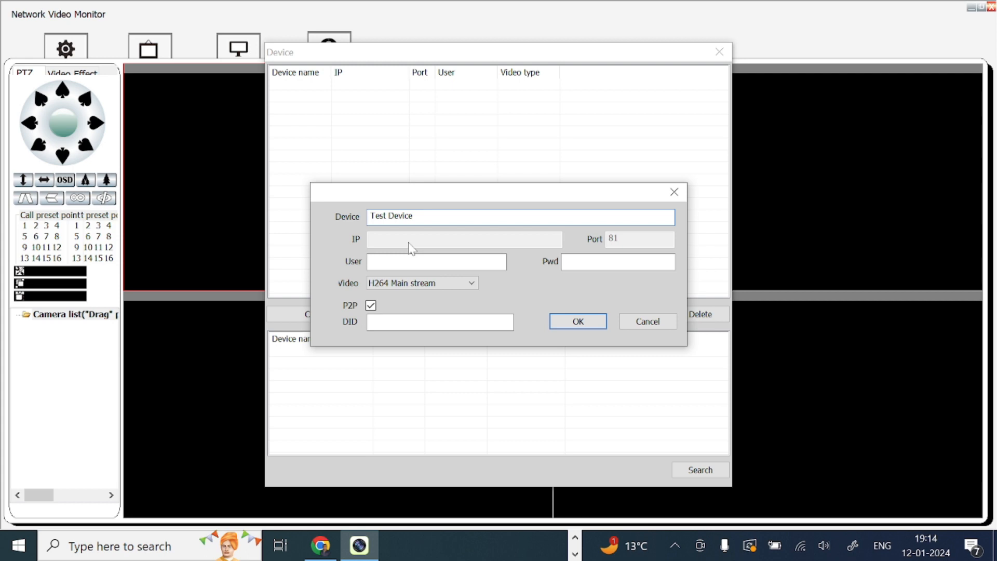
mouse_move(407, 296)
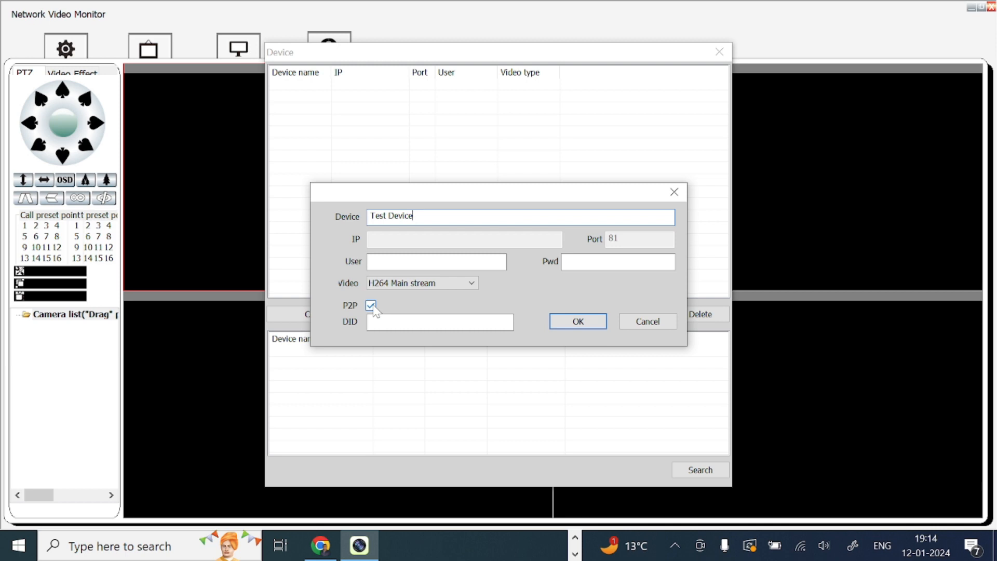
click(440, 322)
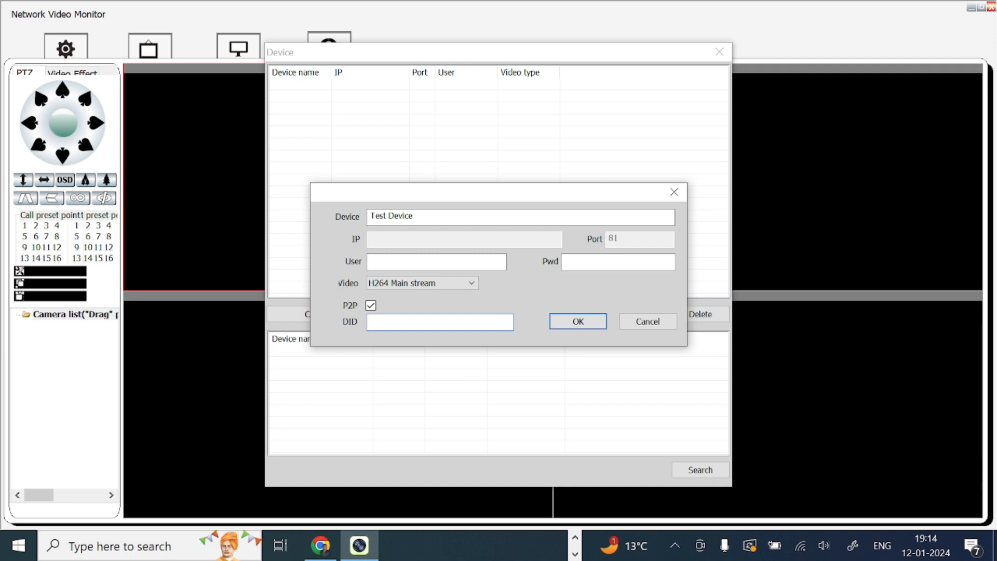
click(439, 322)
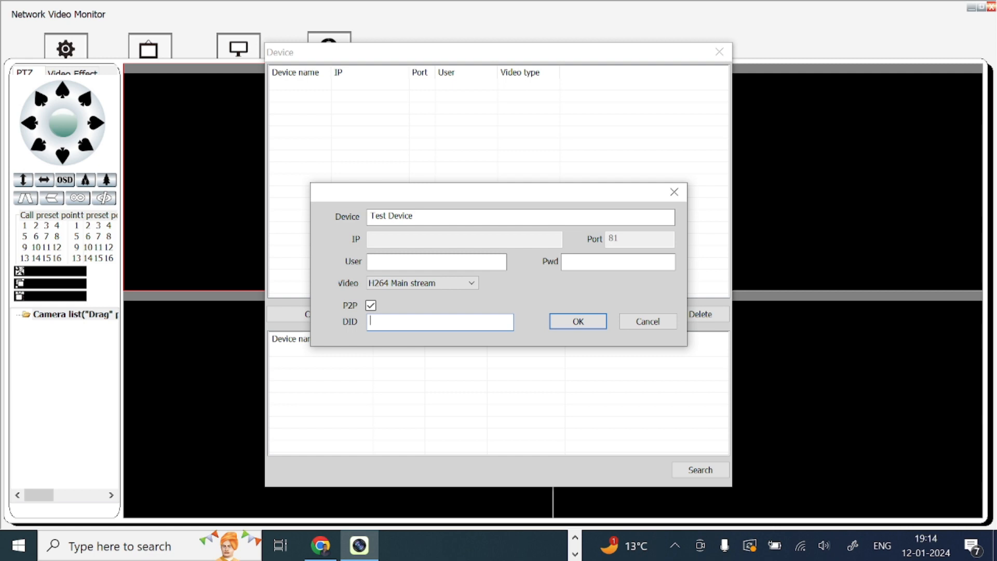
mouse_move(393, 309)
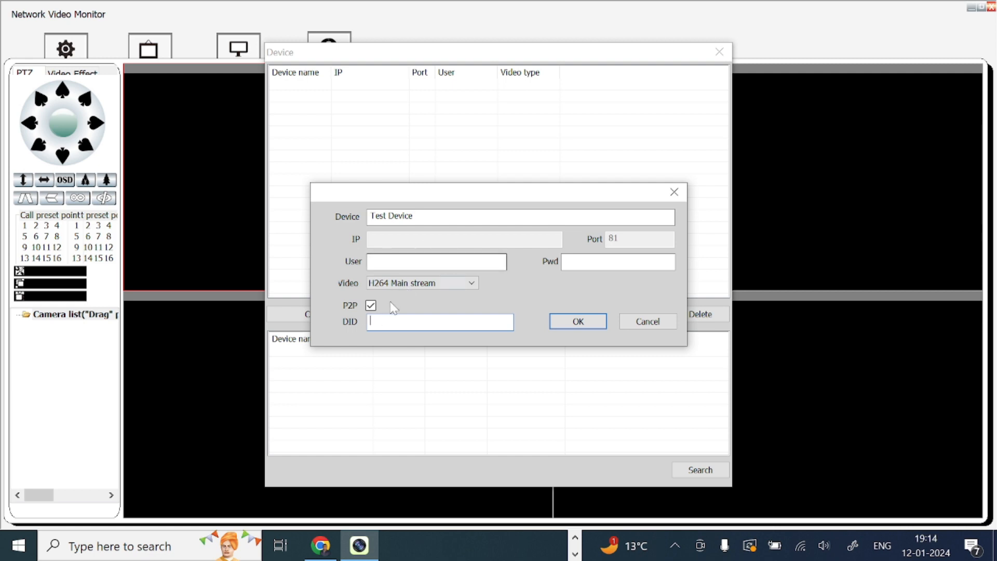
Disable P2P and enter the device's local 192... IP address and 'ad...' login user name
click(370, 306)
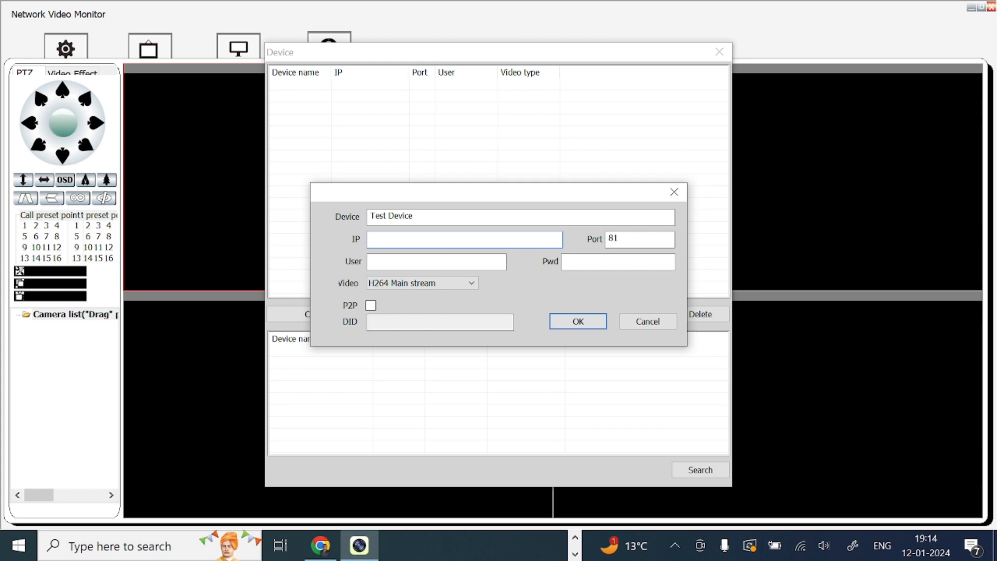
click(464, 239)
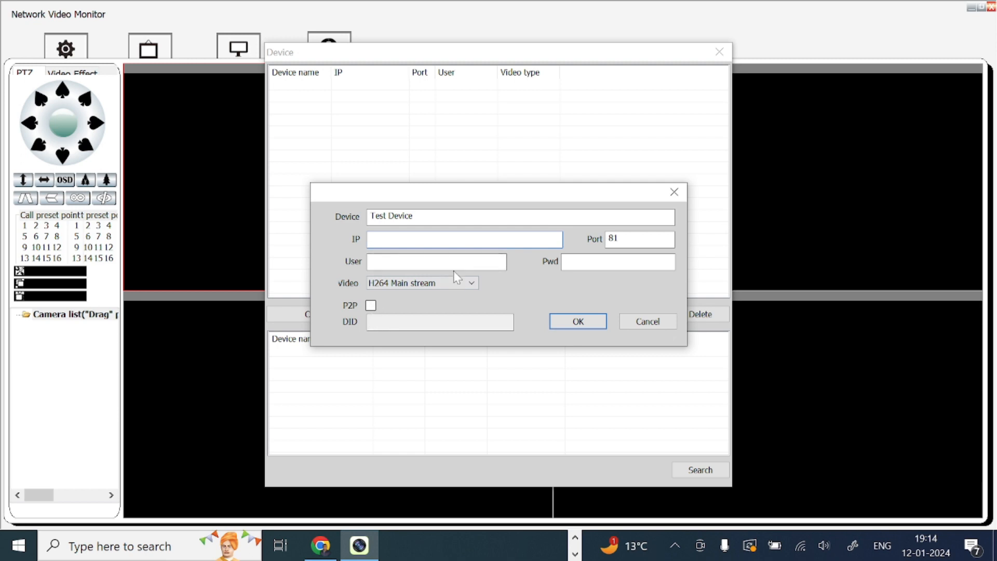
text(192.1)
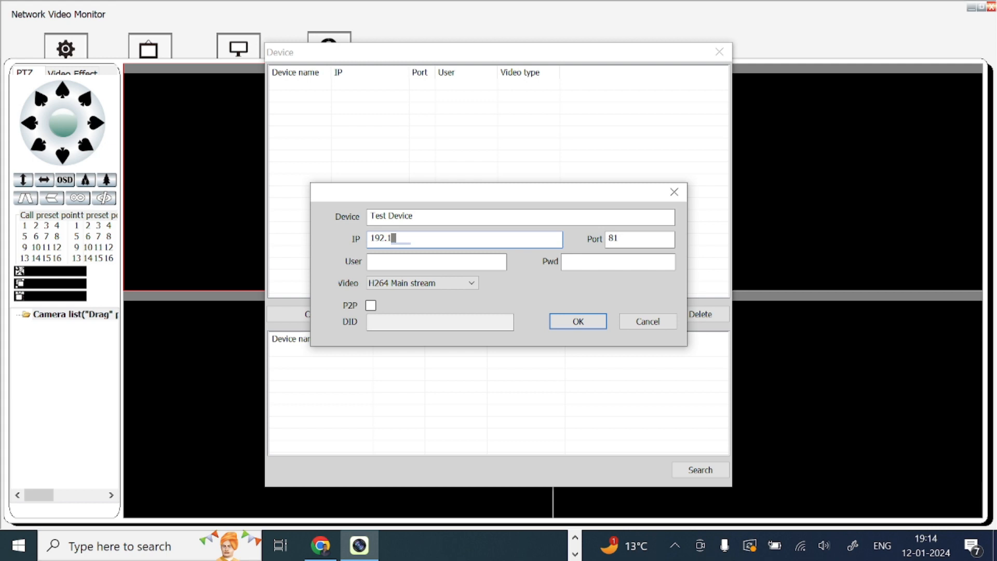
text(7)
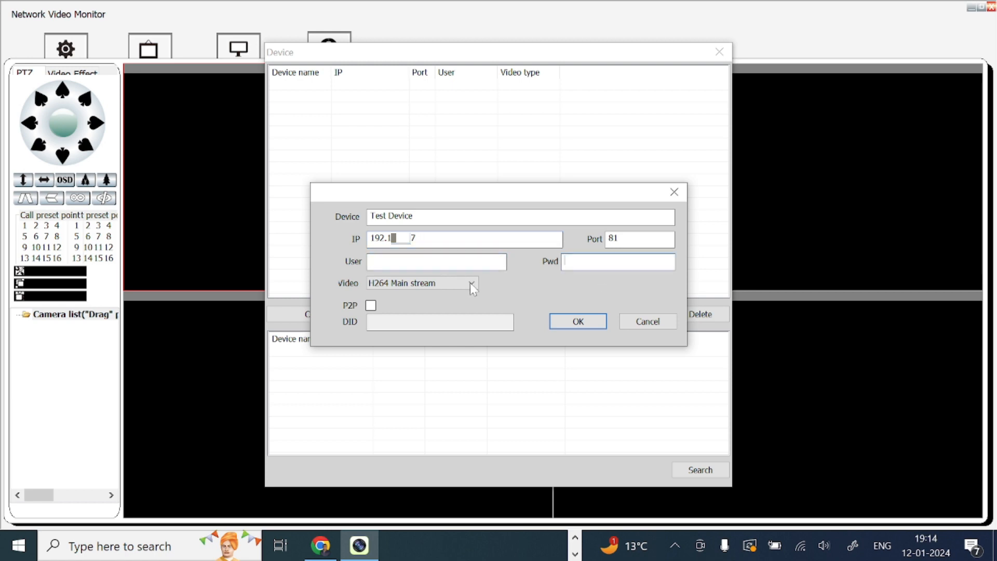
click(436, 261)
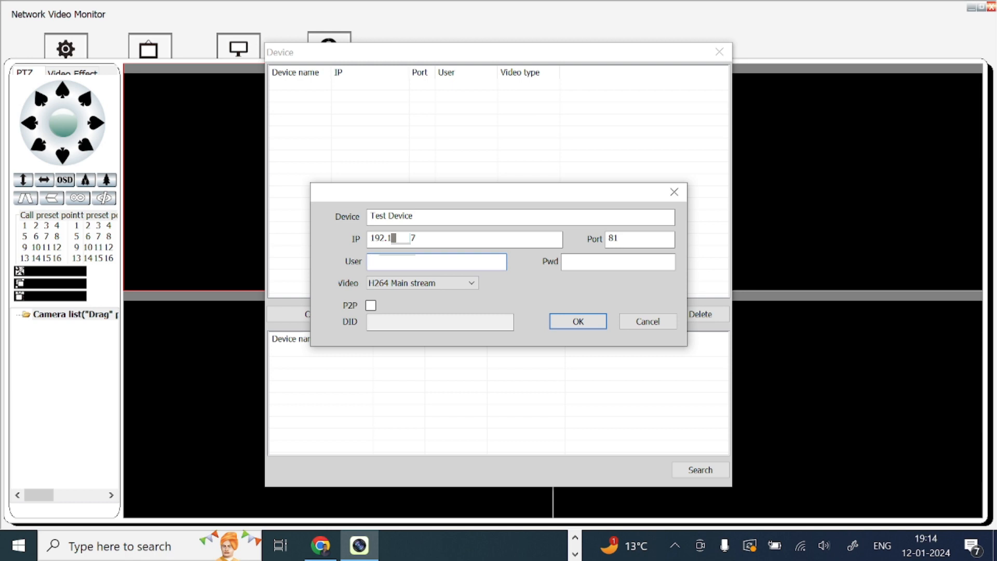
click(436, 262)
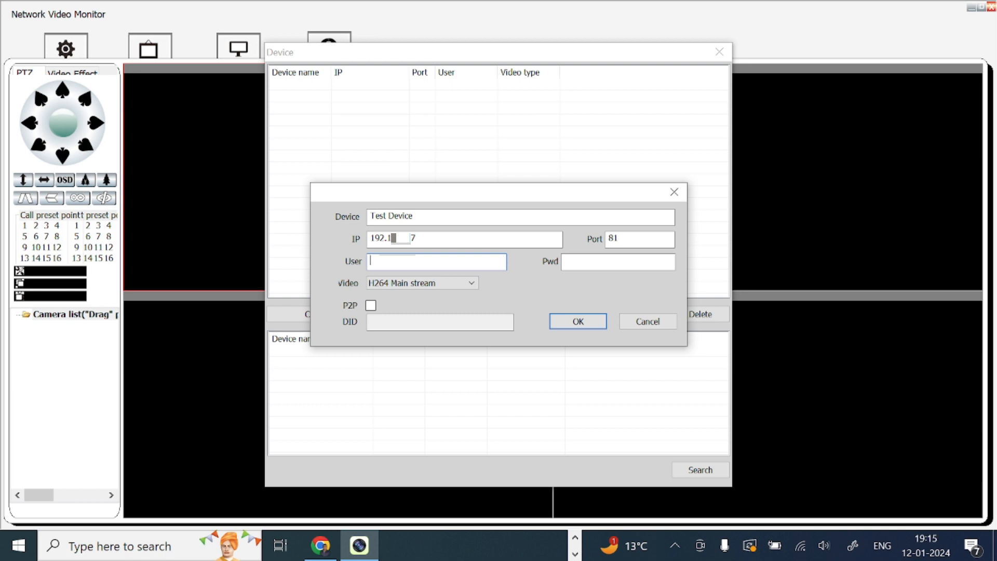
text(ad)
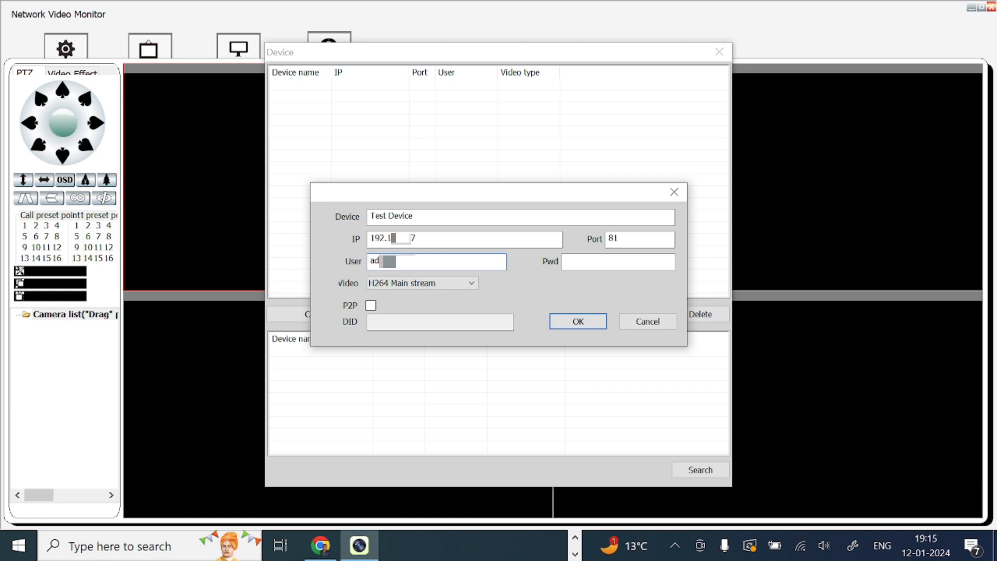
text(4)
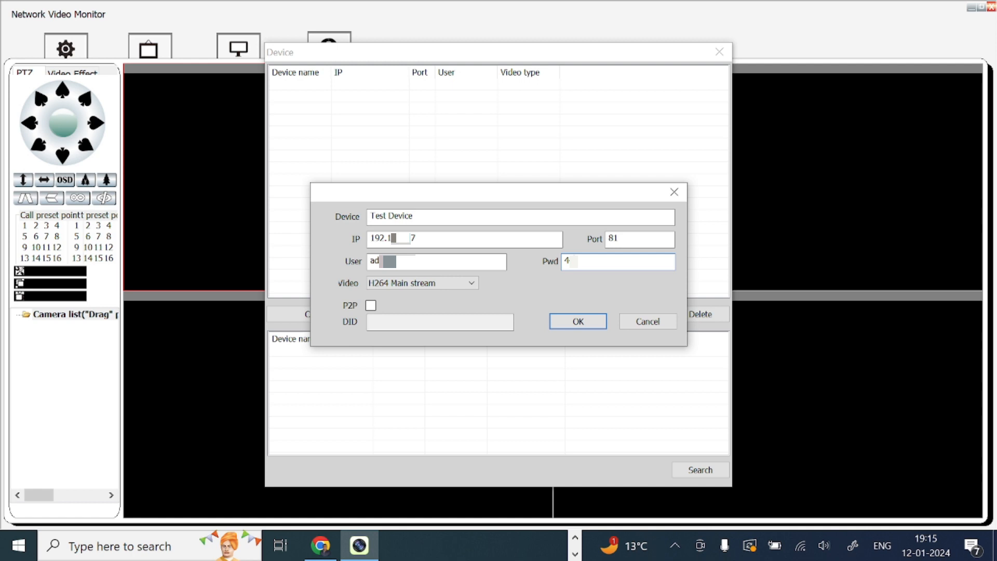
mouse_move(570, 337)
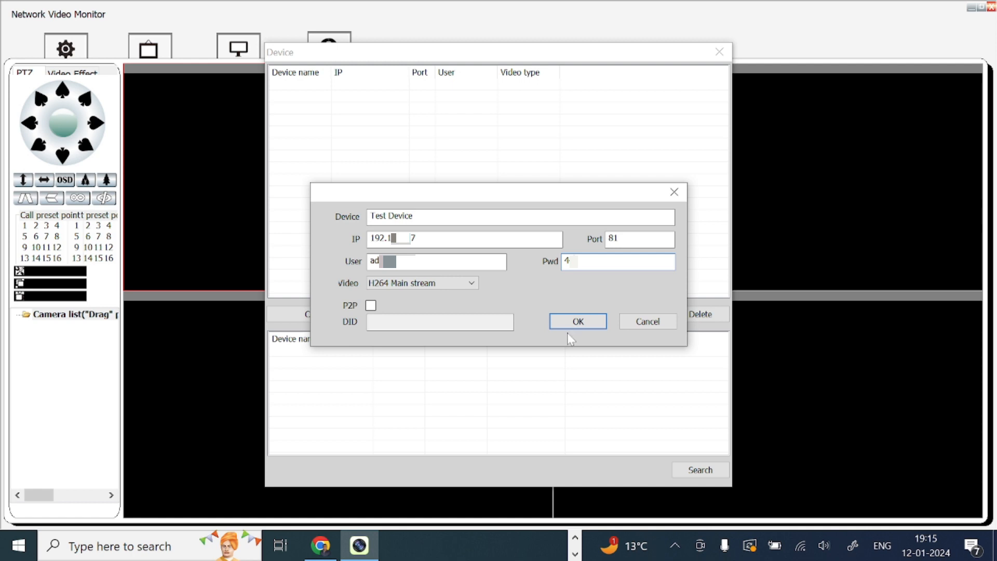
Save Test Device so it appears in the camera list, then close the Device window
click(576, 321)
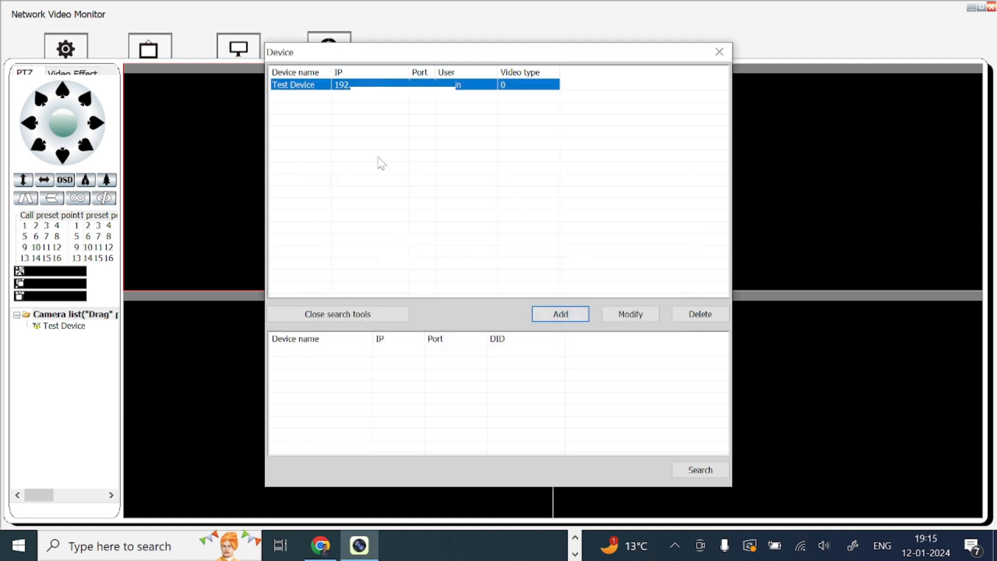
click(719, 51)
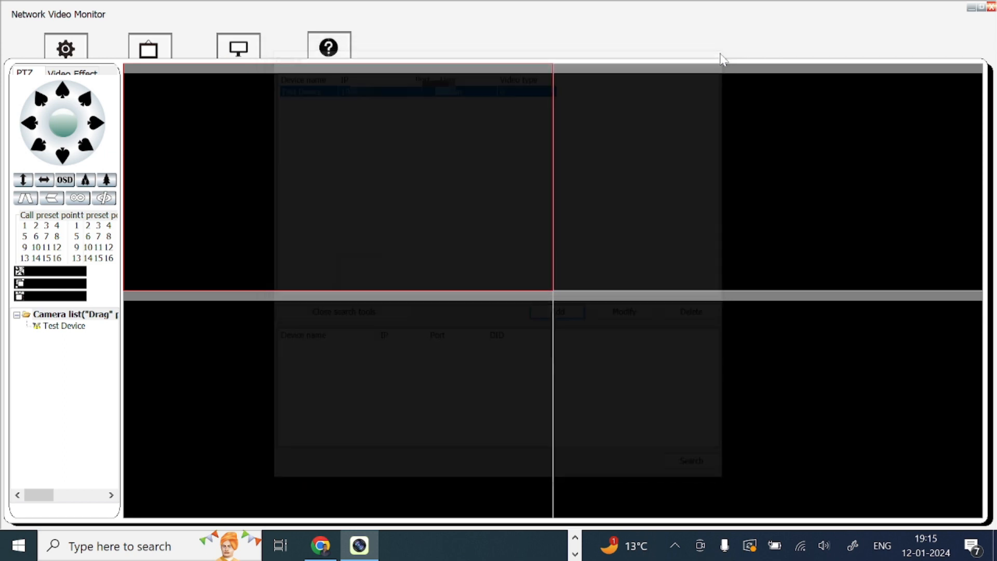